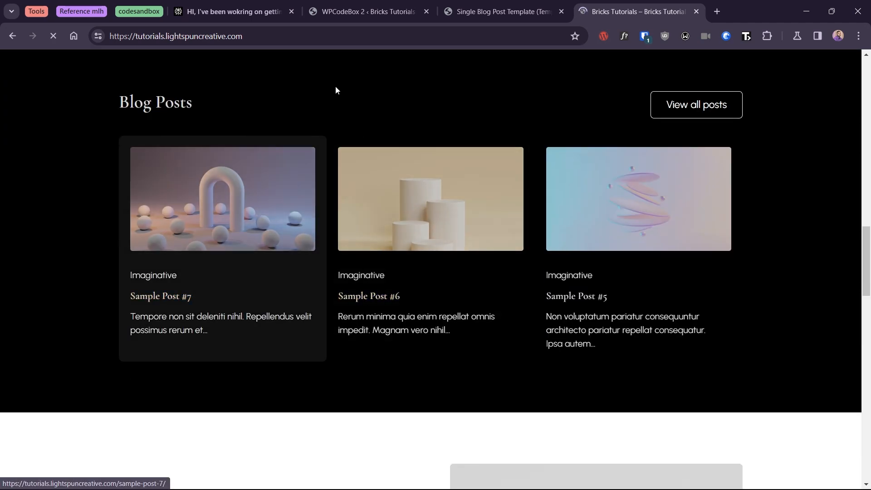
Scroll through the Vuelta España Femenina article to reach its end.
click(161, 296)
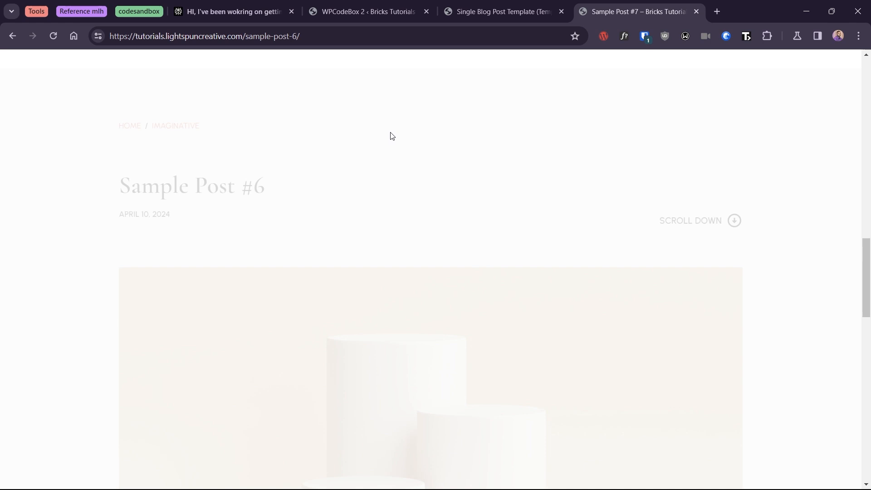
scroll(down, 3)
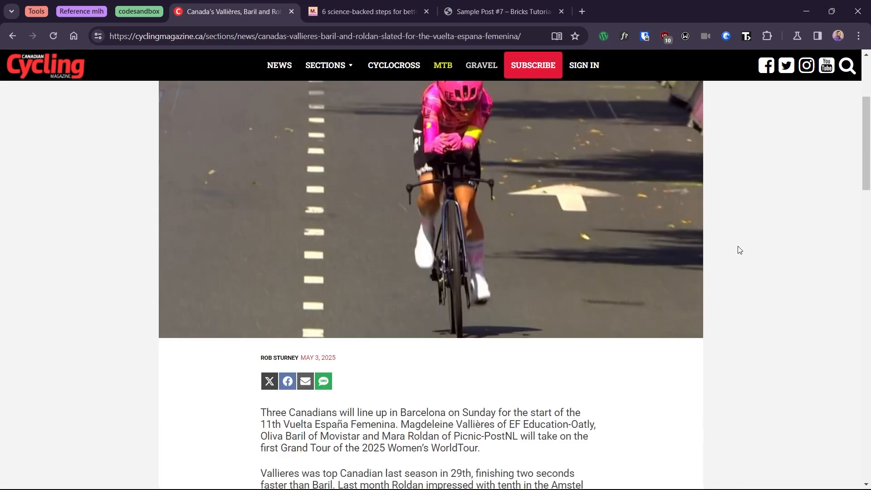
scroll(down, 3)
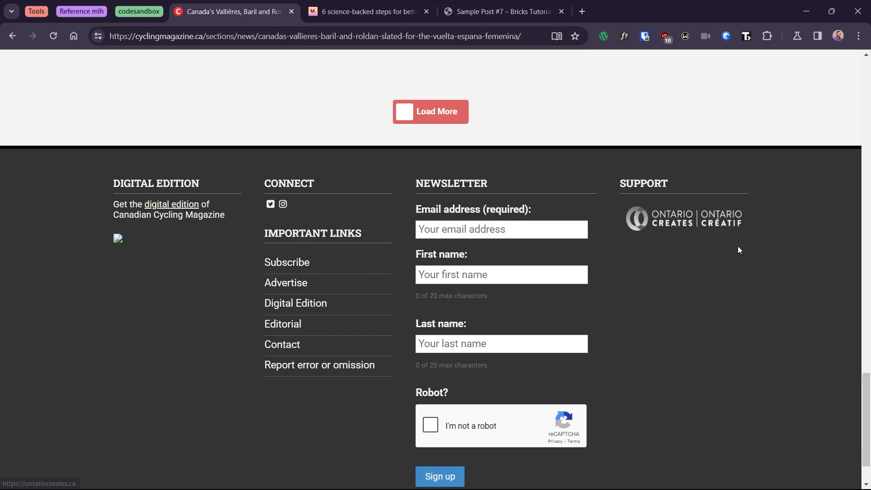
scroll(up, 3)
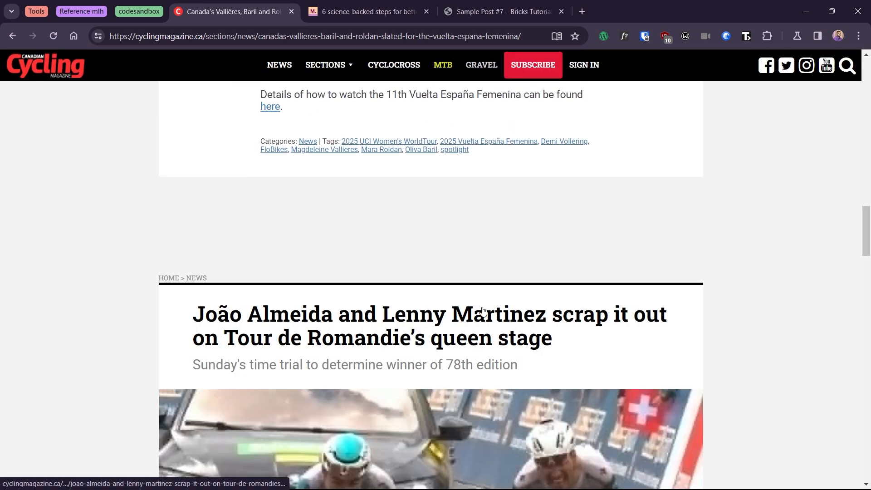
click(483, 313)
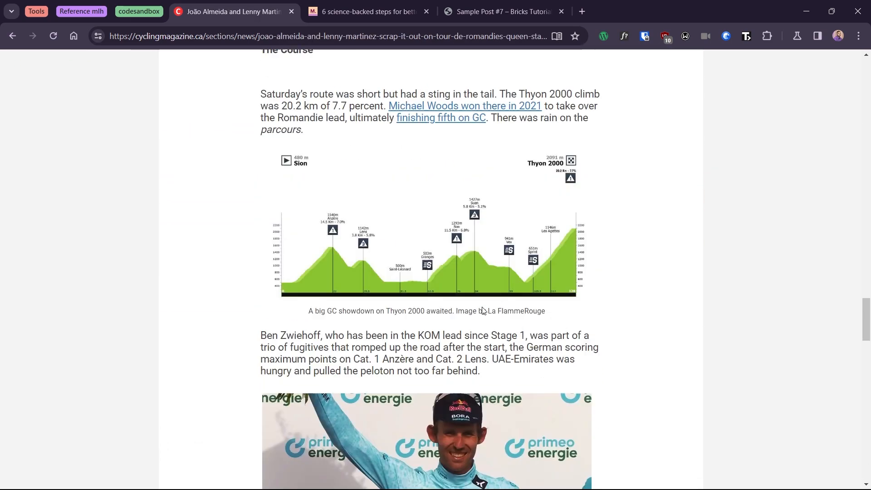
Use Load More to append the next cycling magazine articles beneath the current one.
scroll(down, 3)
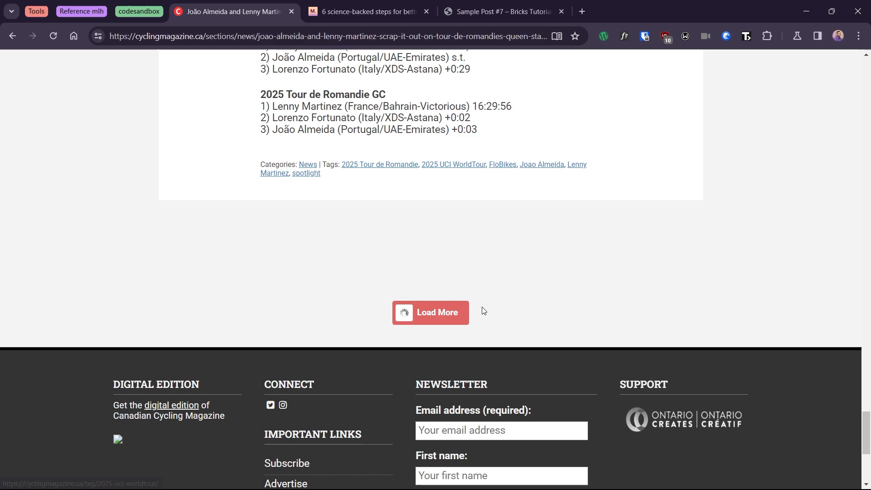
click(435, 313)
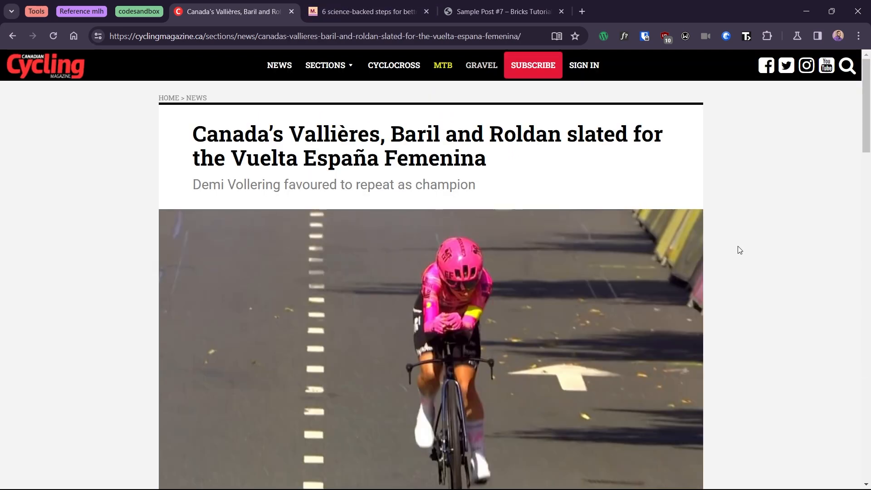
scroll(down, 3)
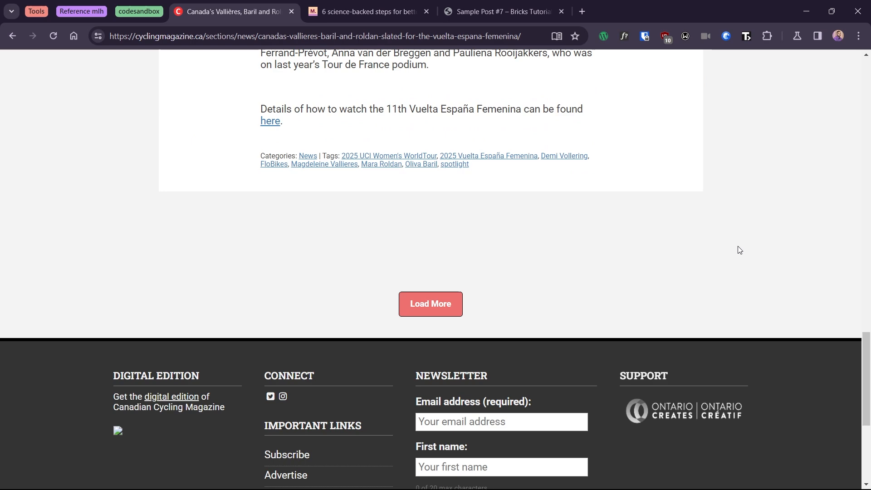
click(430, 304)
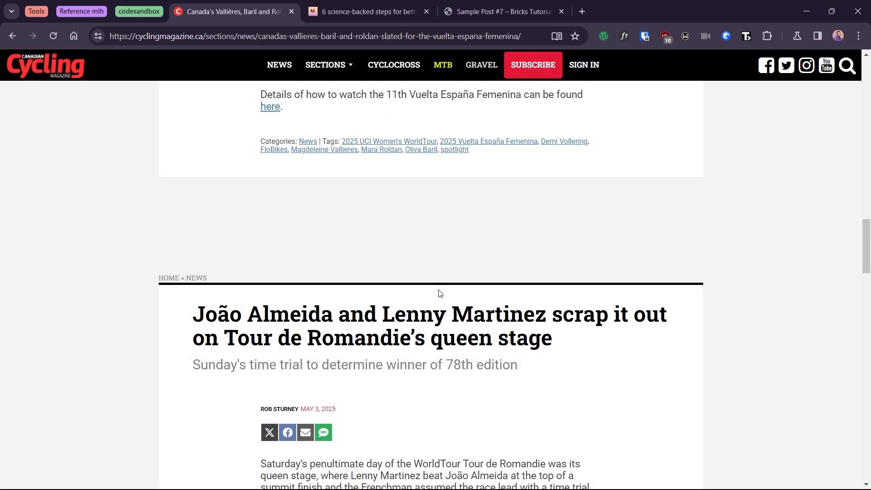
Scroll down Sample Post #7 to watch older sample posts load beneath it.
click(503, 12)
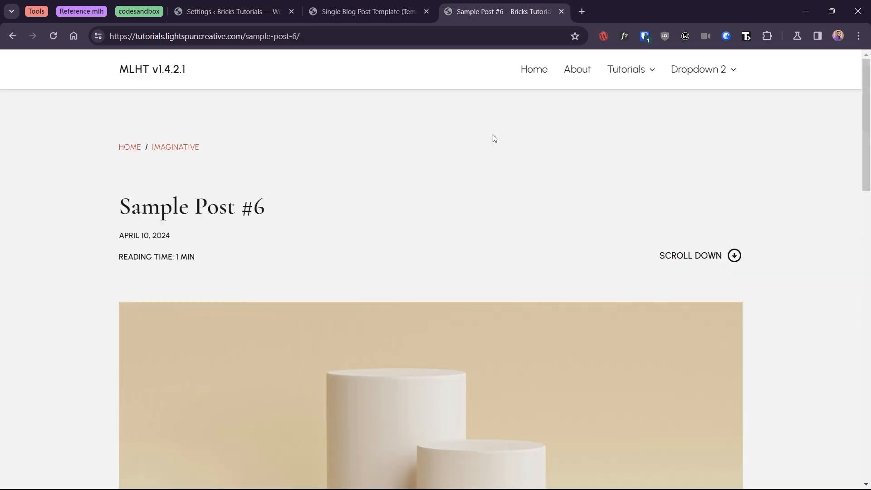
mouse_move(486, 171)
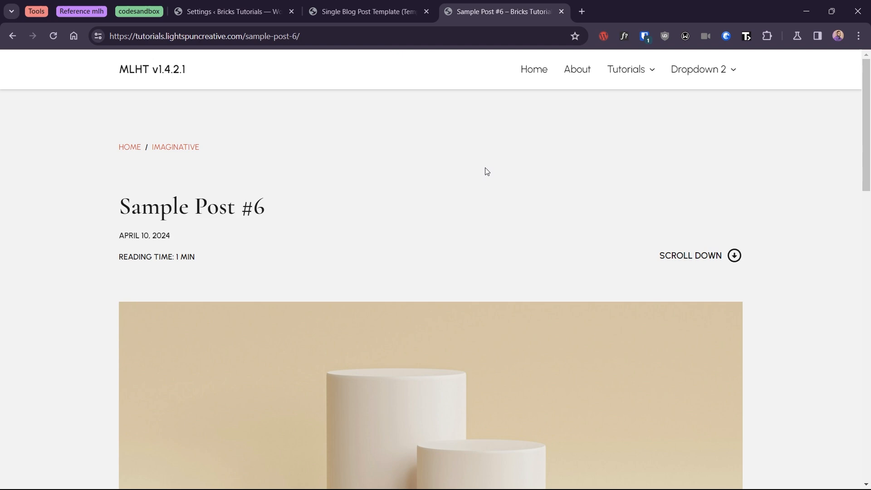
scroll(down, 3)
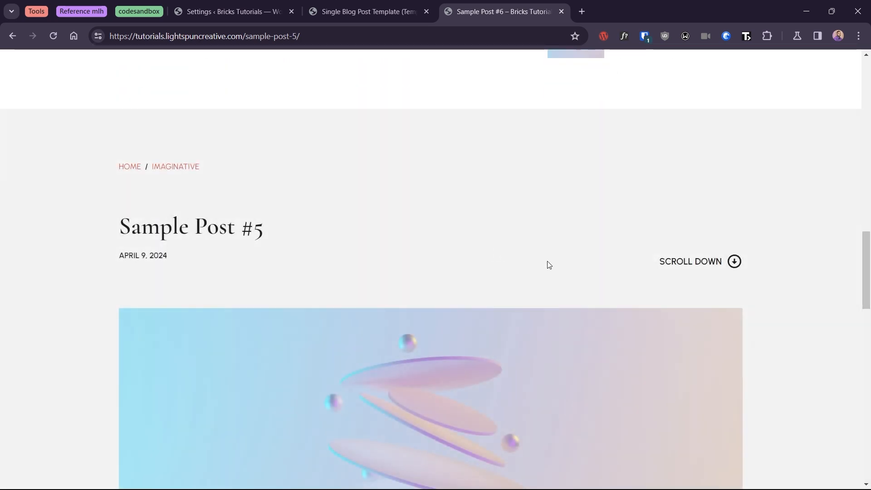
scroll(down, 3)
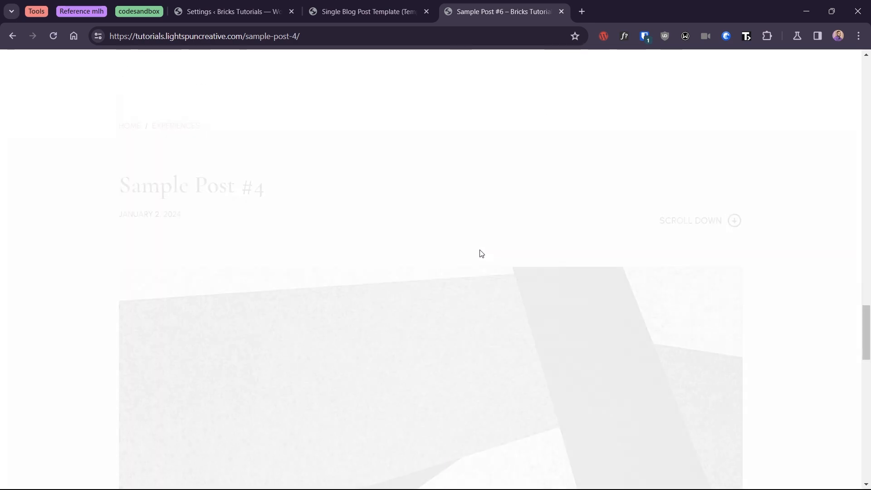
scroll(down, 3)
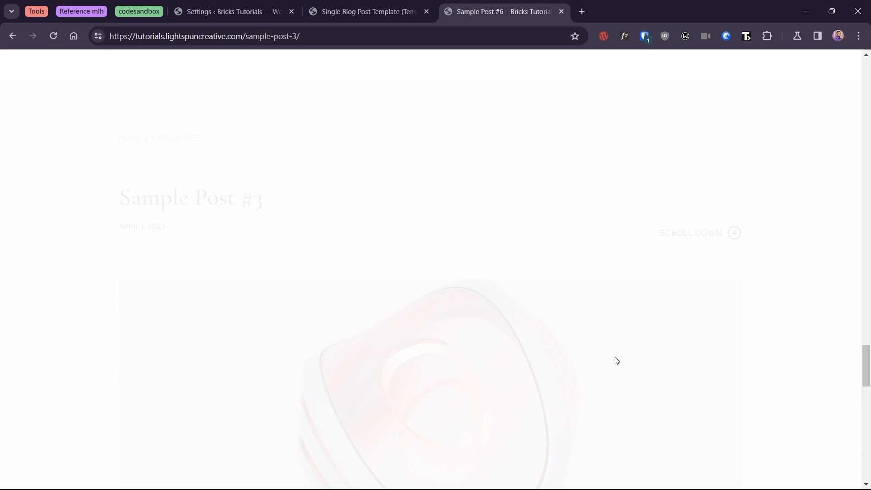
scroll(down, 3)
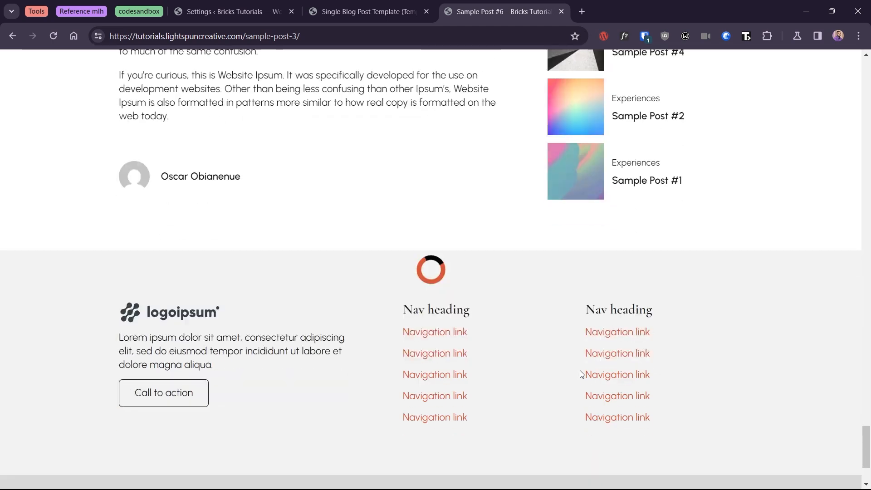
Continue to the end-of-articles message after Sample Post #1 and head to Bricks Templates in wp-admin.
click(648, 116)
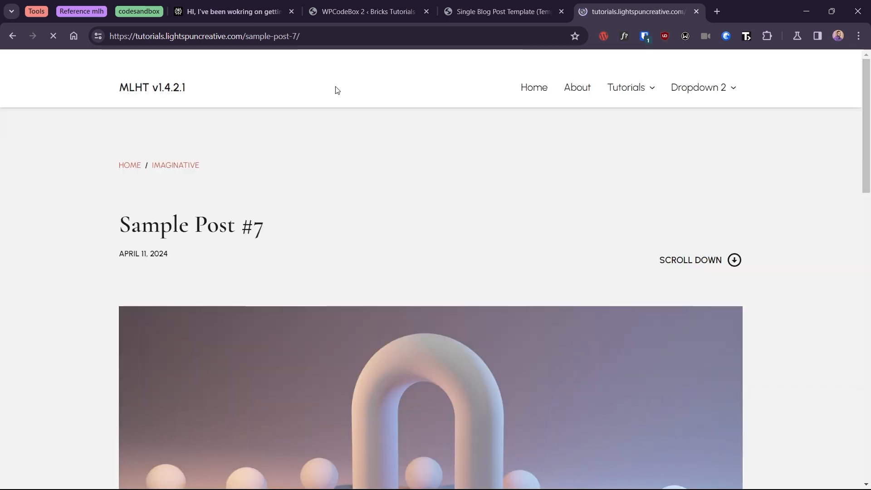
scroll(down, 3)
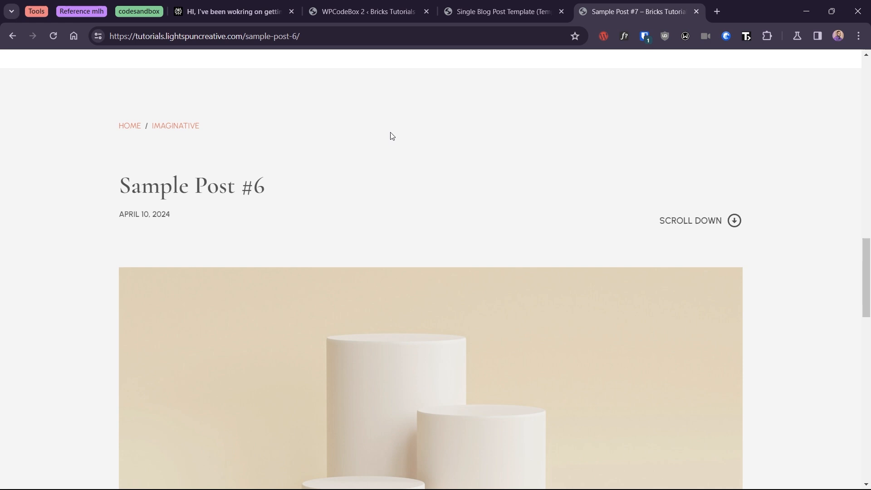
scroll(down, 3)
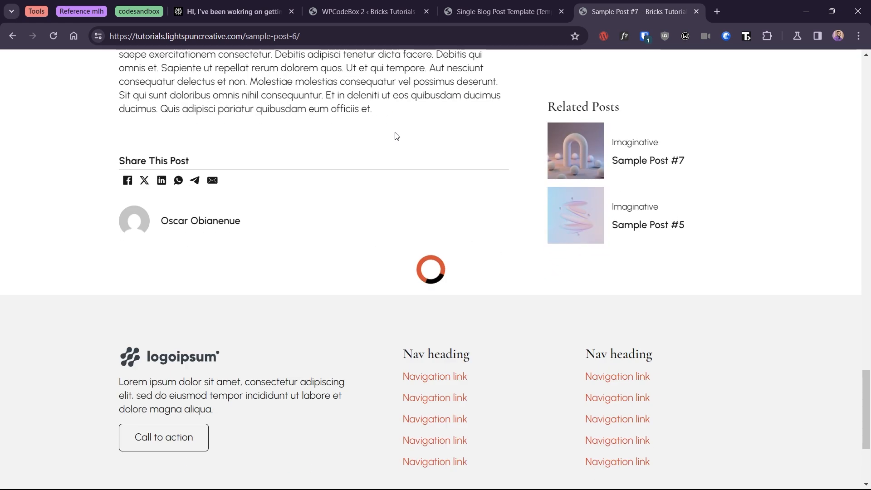
click(648, 225)
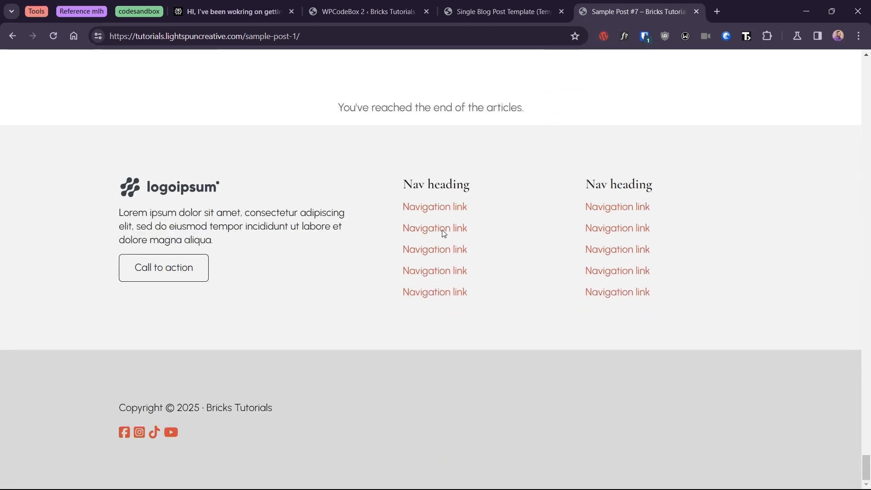
mouse_move(443, 232)
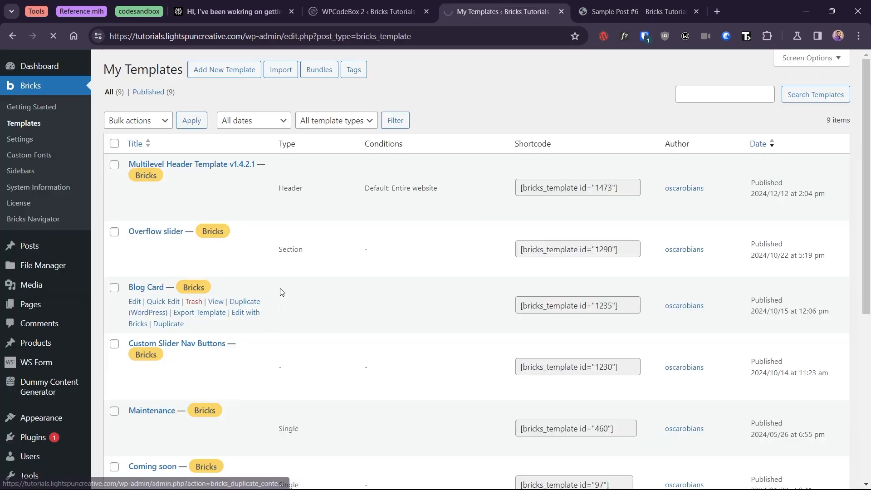
Edit the Single Blog Post Template with Bricks and expand the Article wrapper's sections.
click(239, 330)
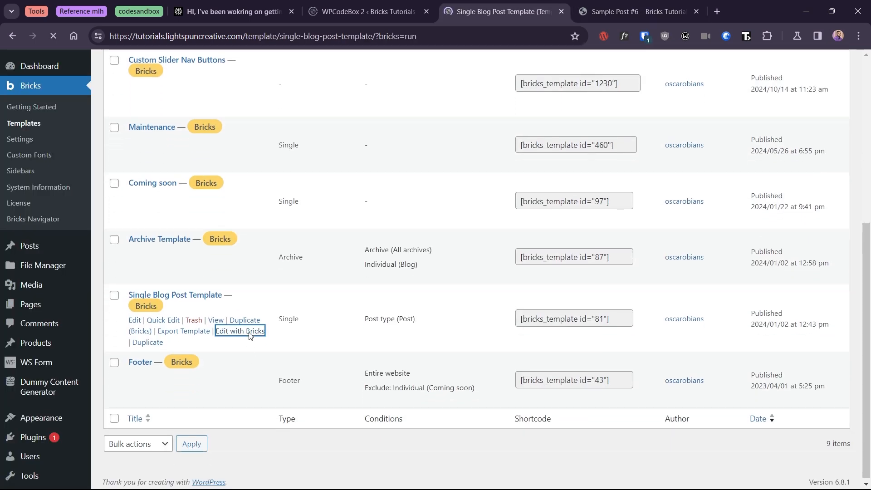
click(240, 330)
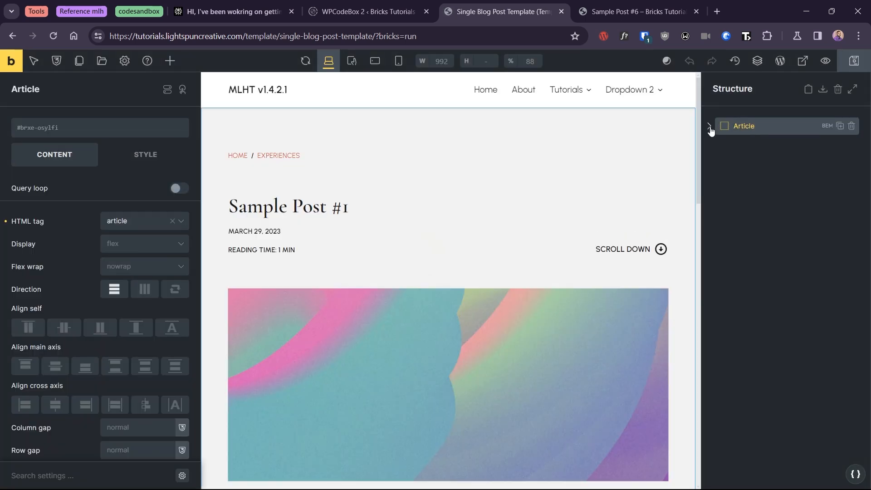
click(709, 126)
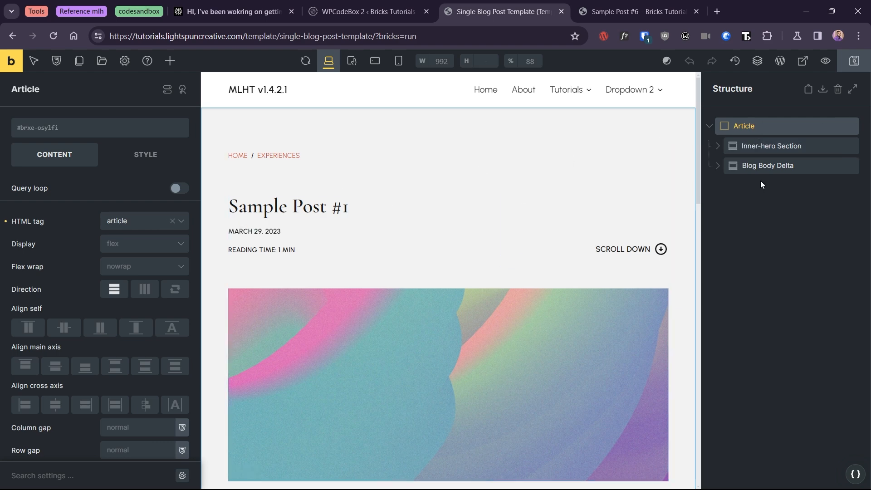
mouse_move(141, 224)
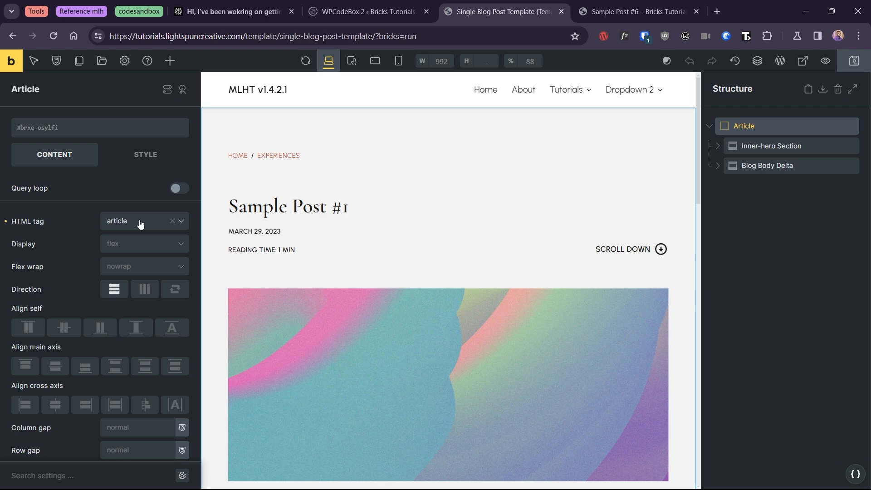
Review the Article's HTML tag choices and keep article as the wrapper tag.
click(144, 221)
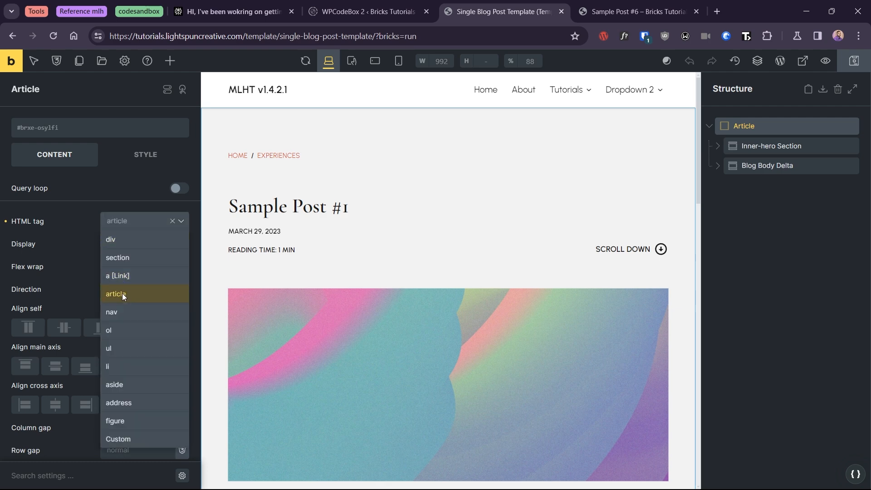
click(116, 294)
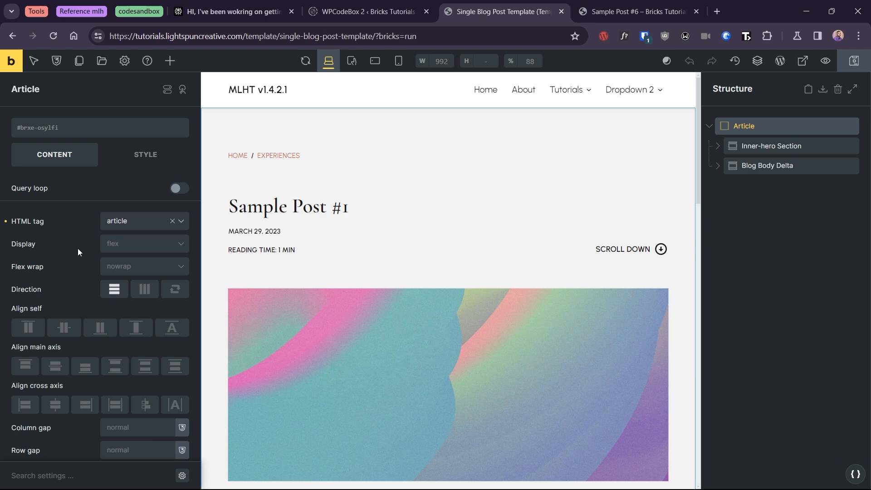
click(145, 154)
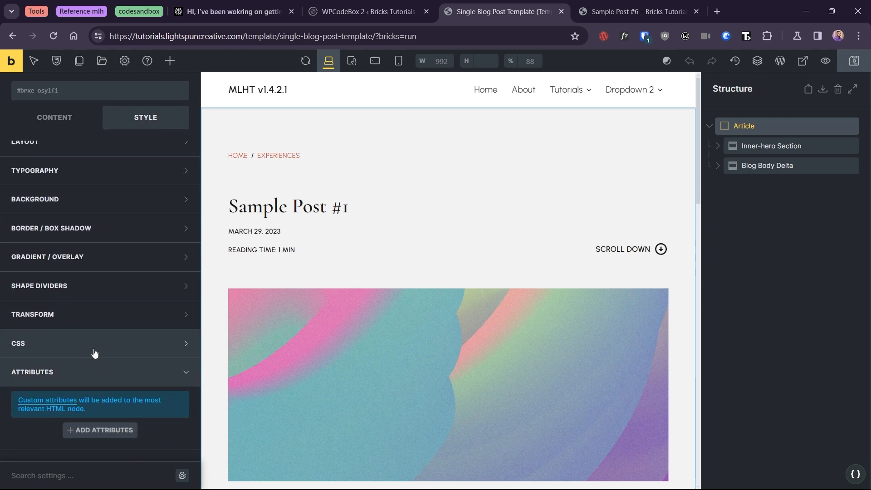
Add data-post-id and data-permalink custom attributes to the Article element.
click(100, 430)
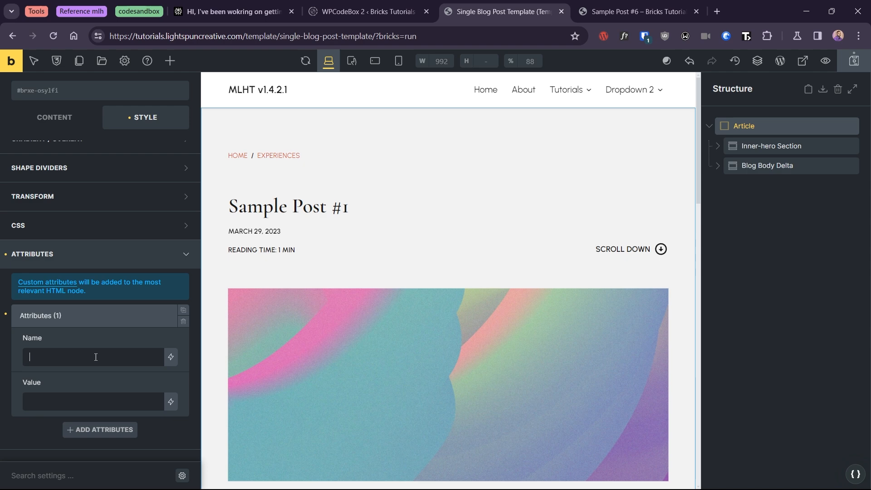
text(data-post-id)
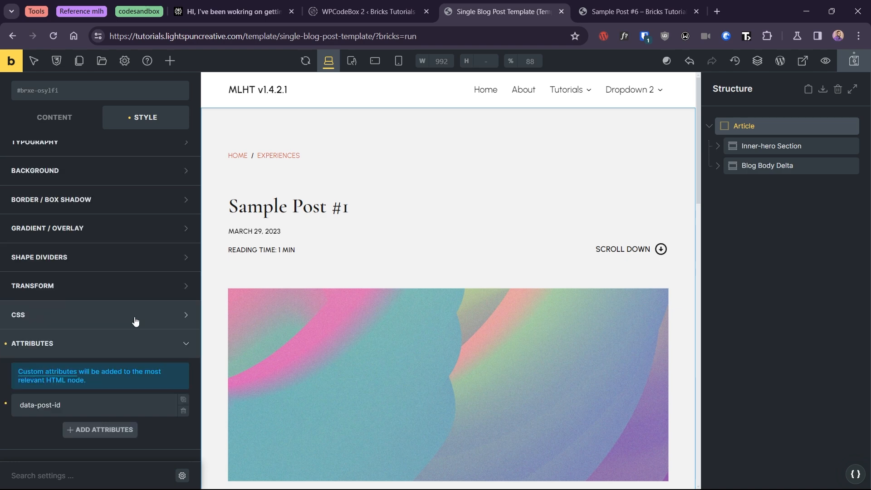
click(100, 430)
text(data-permalink)
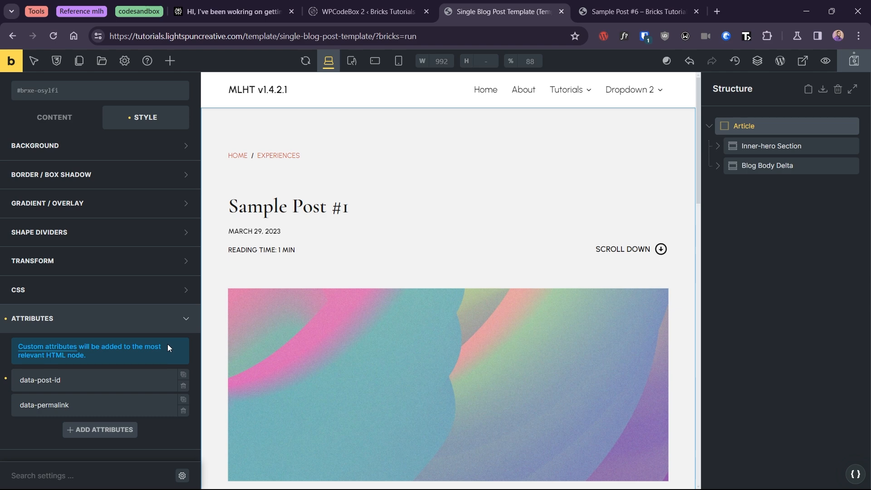
click(365, 11)
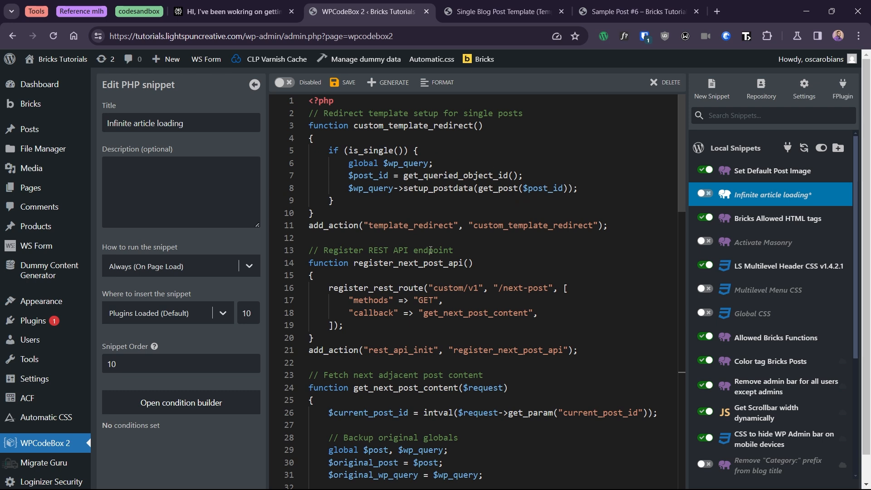
mouse_move(369, 269)
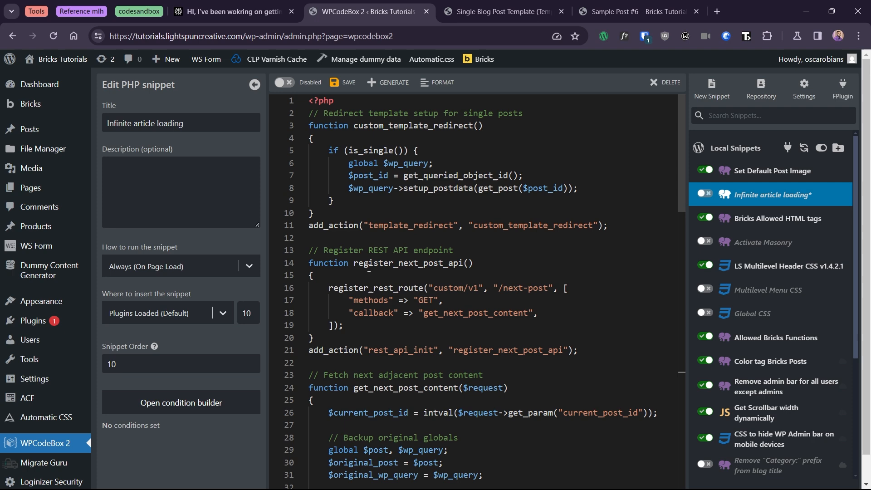
Scroll through the Infinite article loading PHP snippet in WPCodeBox 2 to its end.
scroll(down, 3)
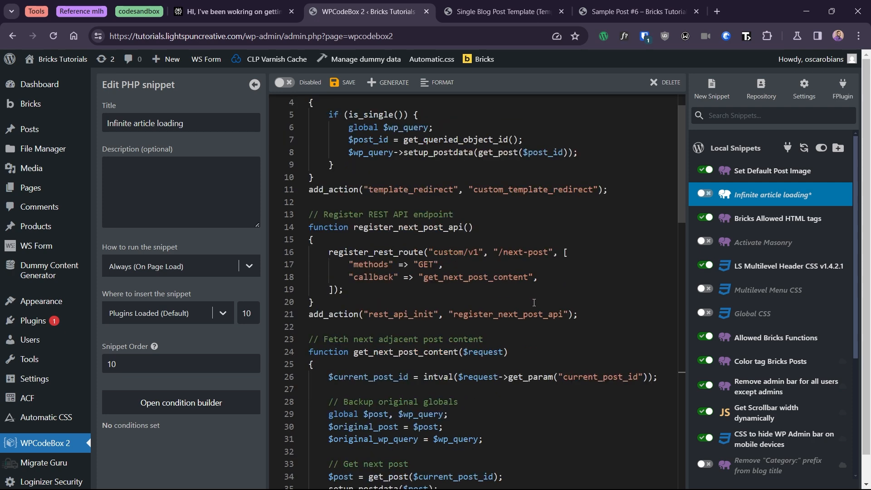
scroll(down, 3)
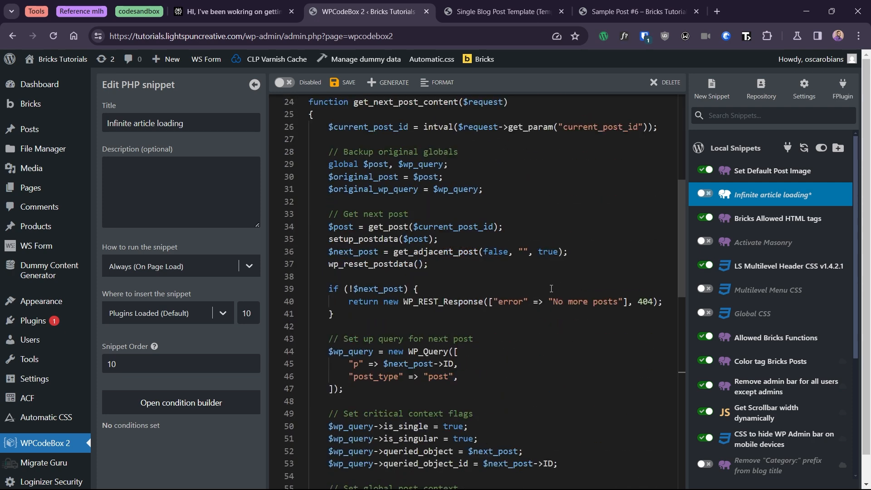
scroll(down, 3)
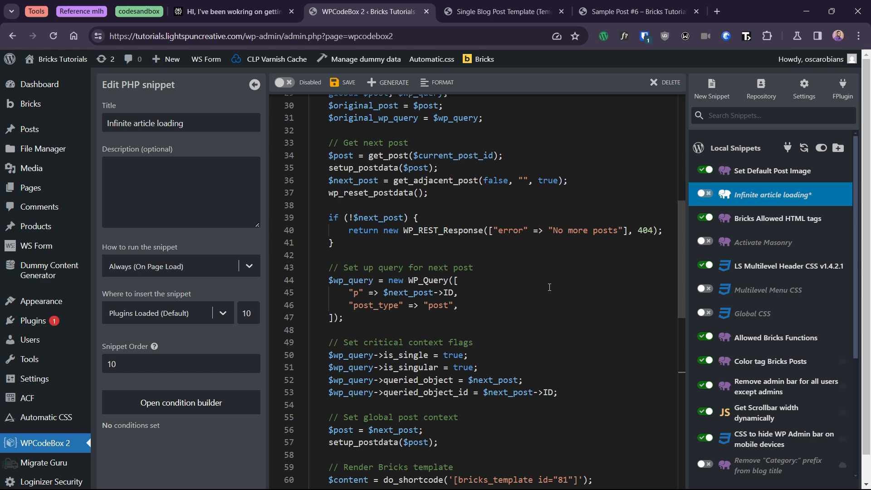
scroll(down, 3)
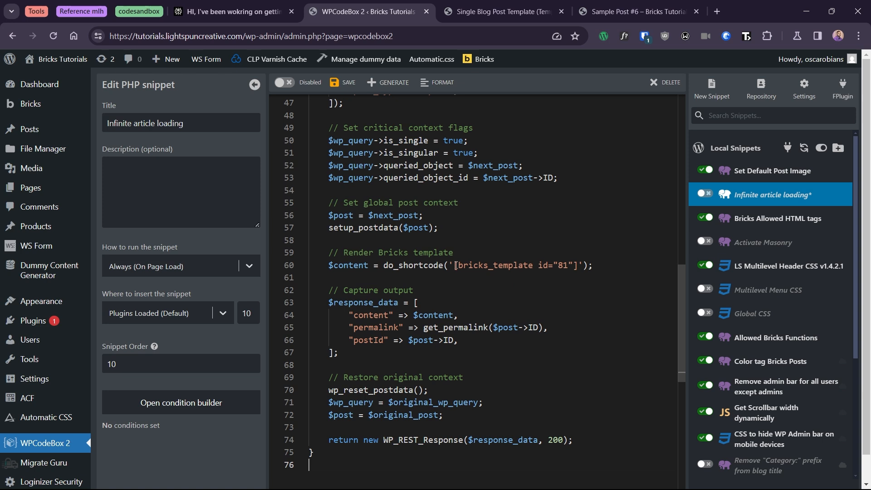
drag(453, 265, 541, 265)
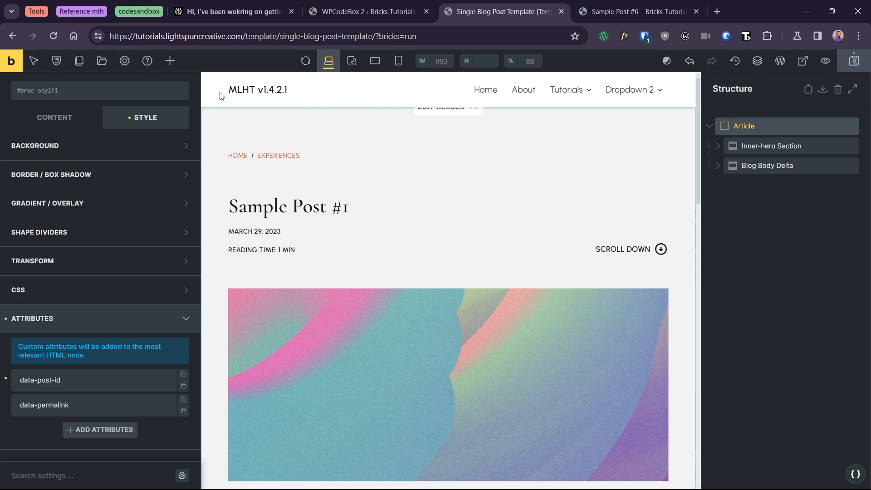
Search the elements list for 'code' and add a Code element to the template.
click(170, 60)
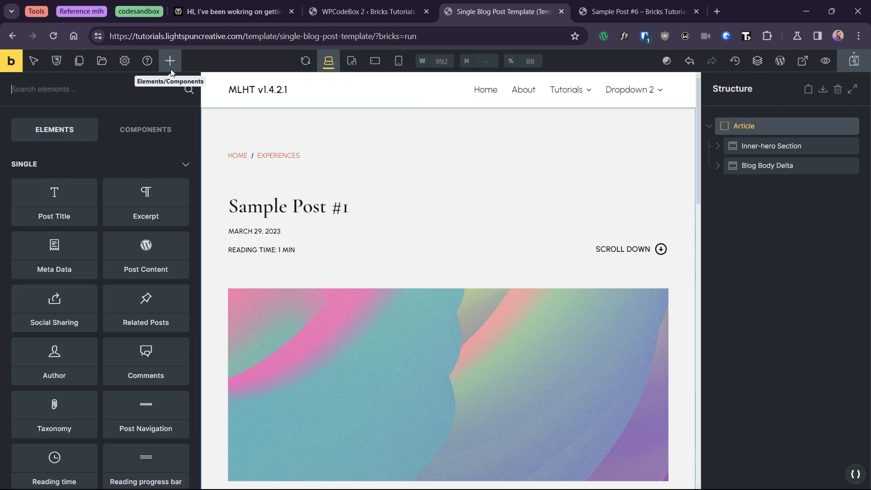
mouse_move(87, 130)
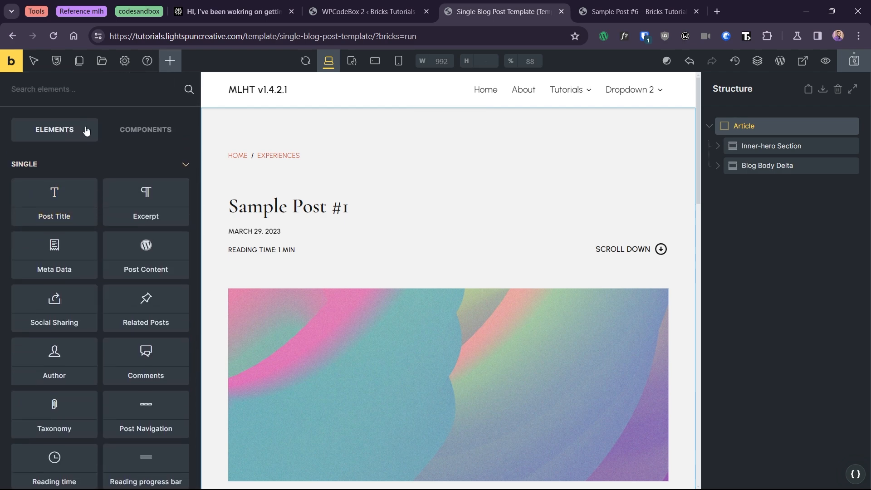
text(code)
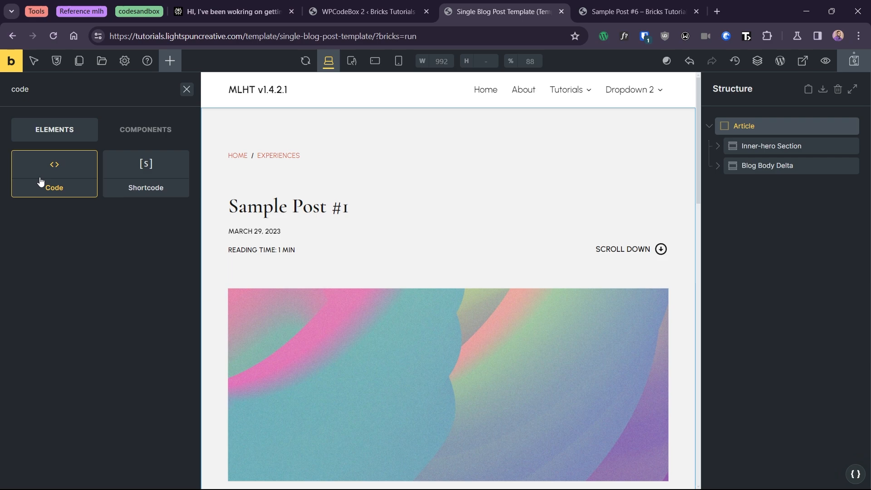
click(54, 174)
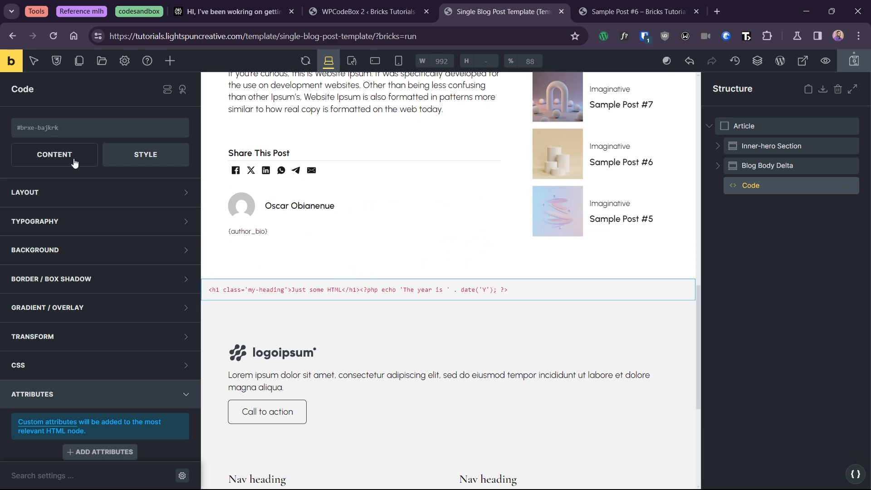
Fill the Code element with the loading-spinner HTML and spinner/fade-in CSS.
click(54, 154)
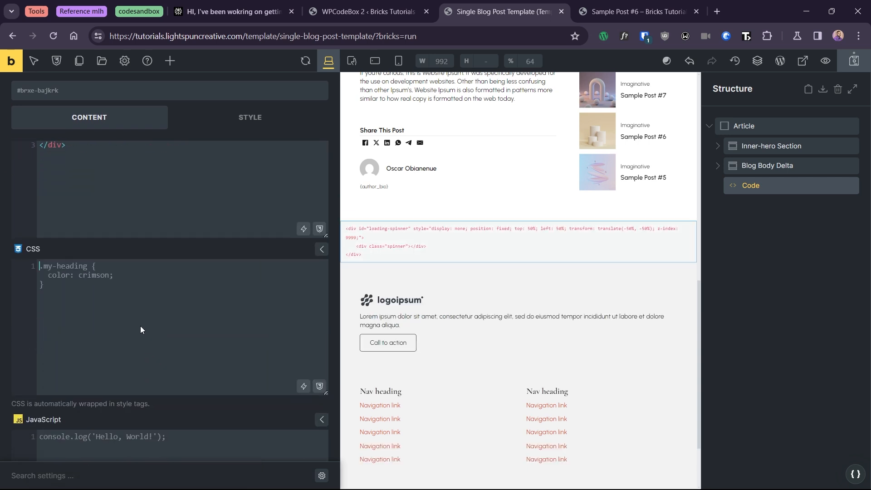
key(Win+V)
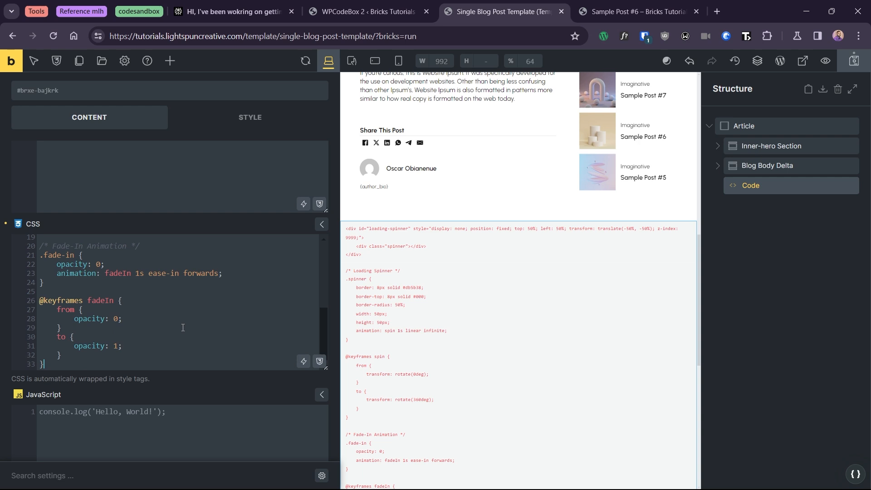
scroll(down, 3)
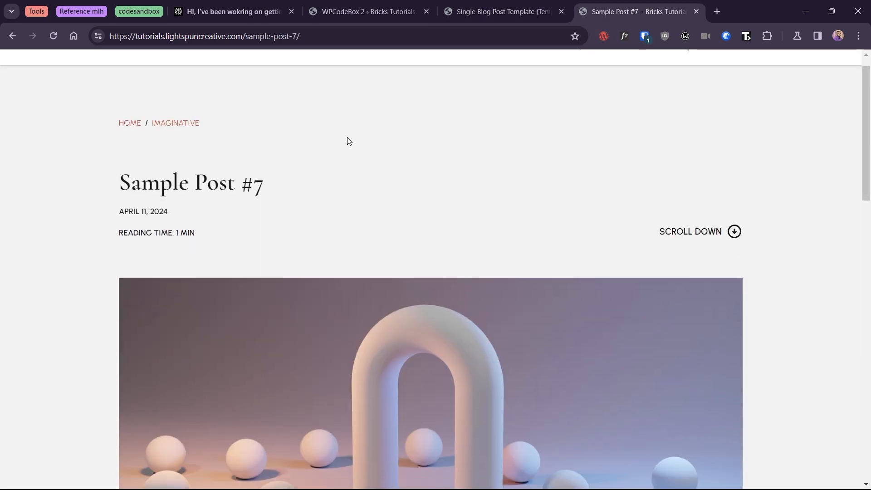
Scroll live Sample Post #7 to watch the following posts auto-load and the URL update.
scroll(down, 3)
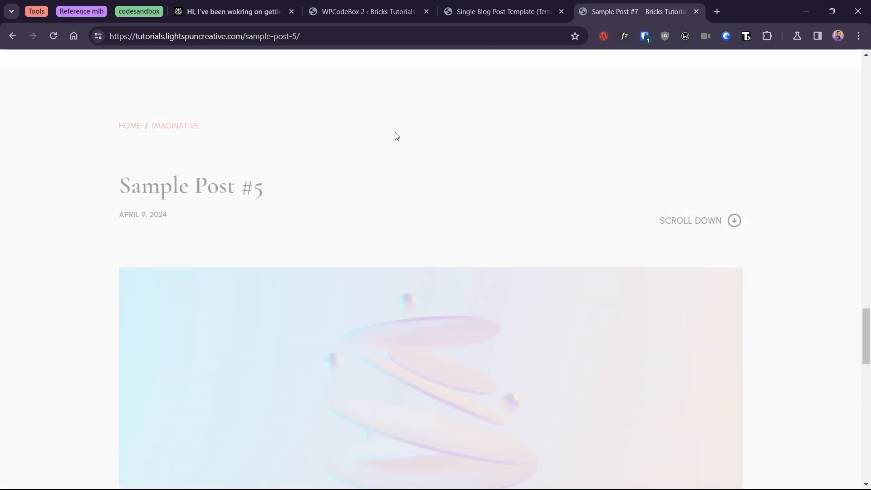
scroll(down, 3)
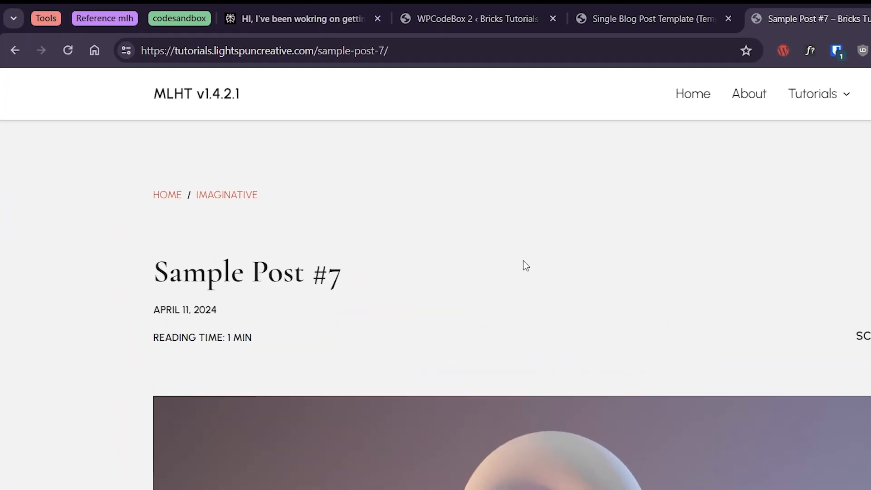
scroll(down, 3)
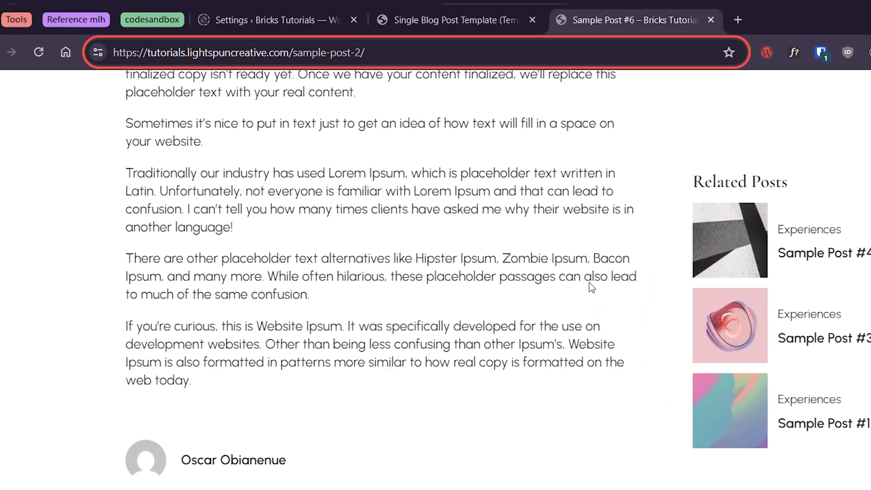
scroll(down, 3)
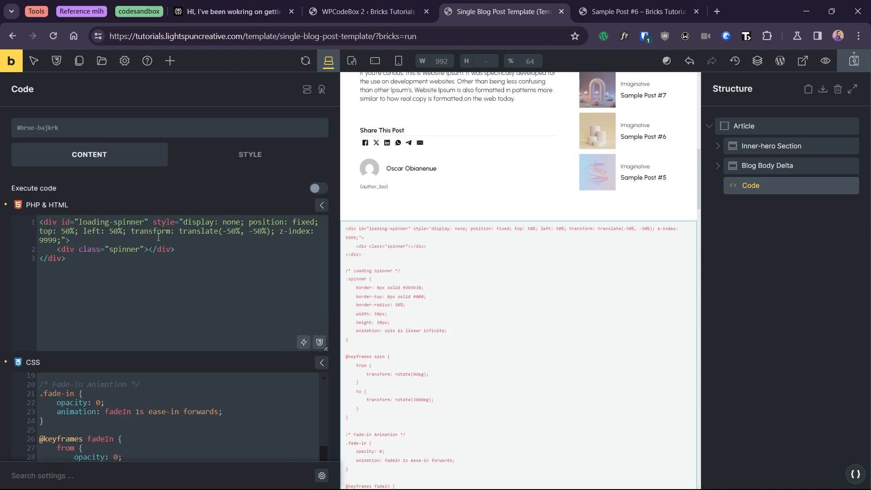
Select the Share This Post card in the footer and collapse its nested elements.
click(319, 187)
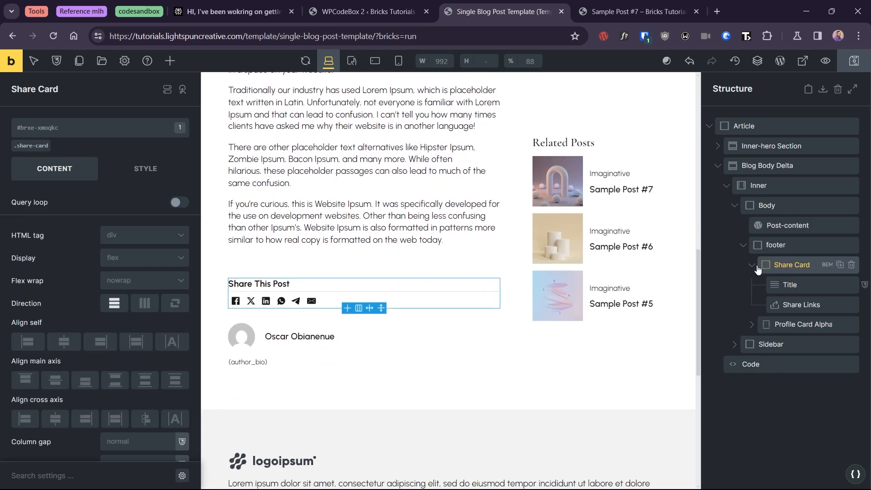
click(752, 265)
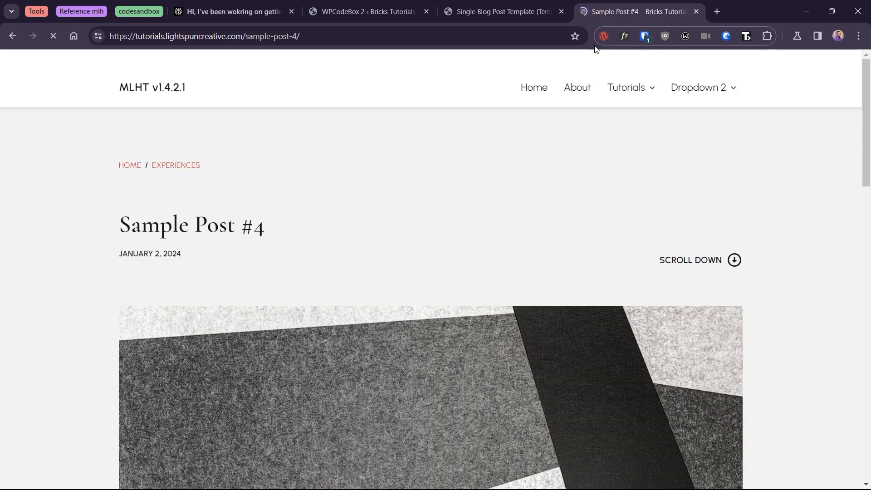
Scroll Sample Post #4 past the share card into Sample Post #3 on the front end.
scroll(down, 3)
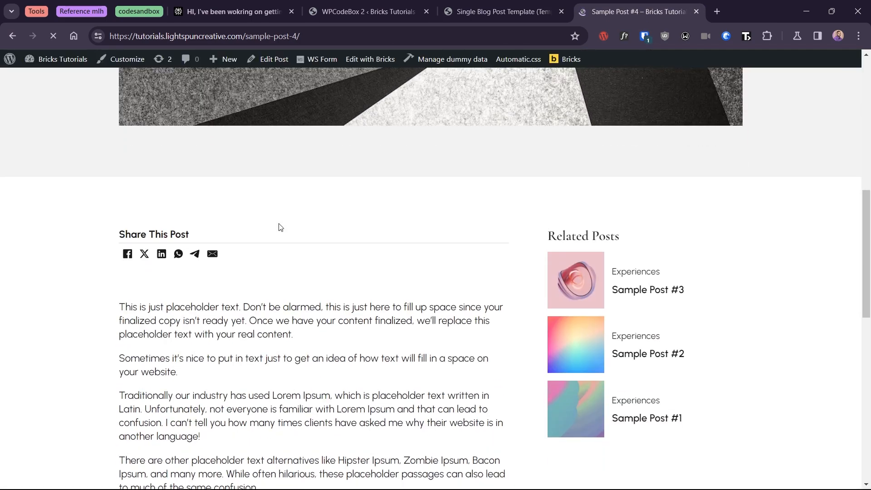
scroll(down, 3)
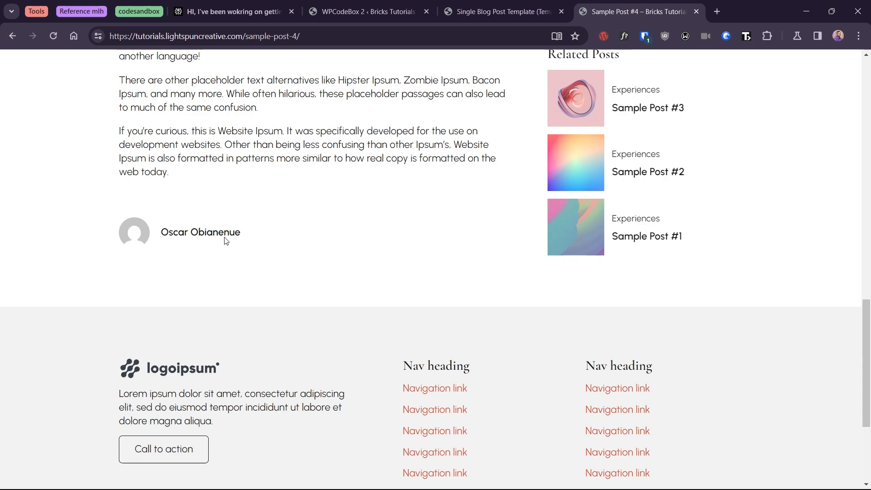
click(648, 107)
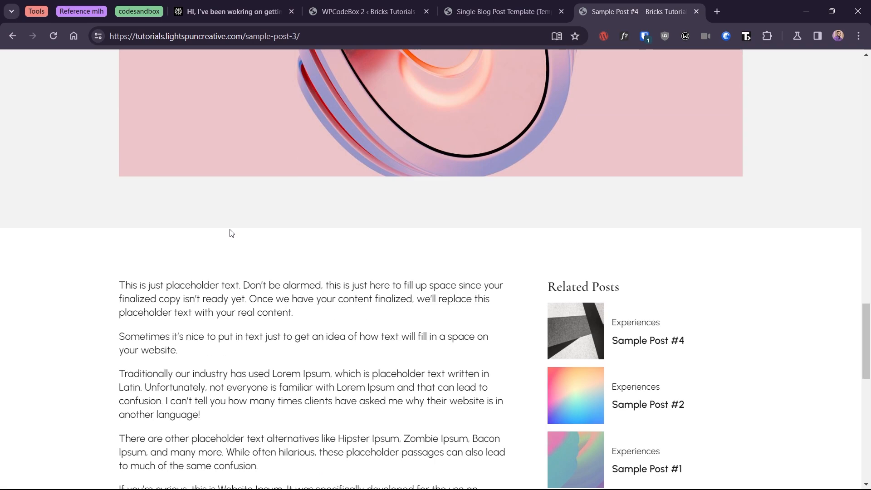
scroll(down, 3)
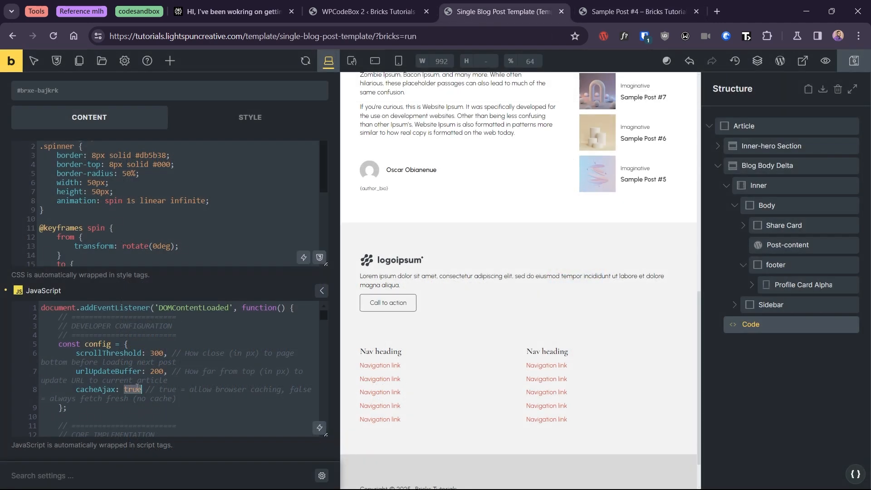
Set cacheAjax to false in the infinite-scroll script and save the template.
text(false)
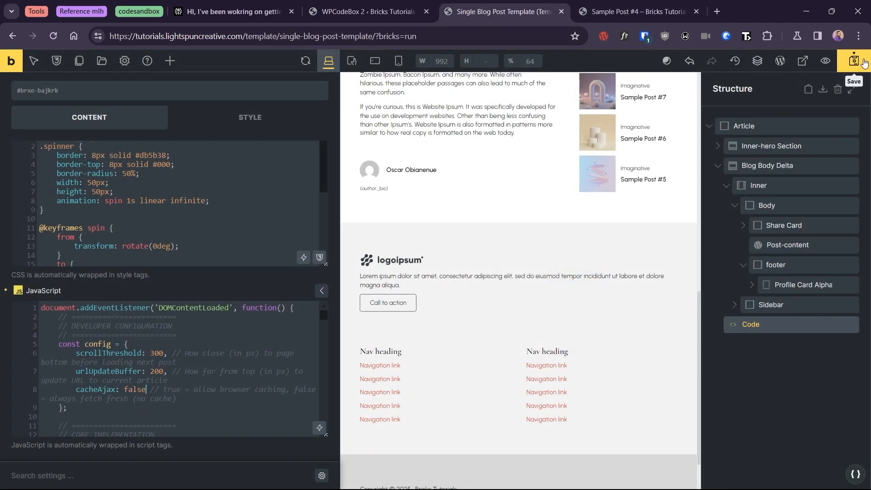
click(853, 60)
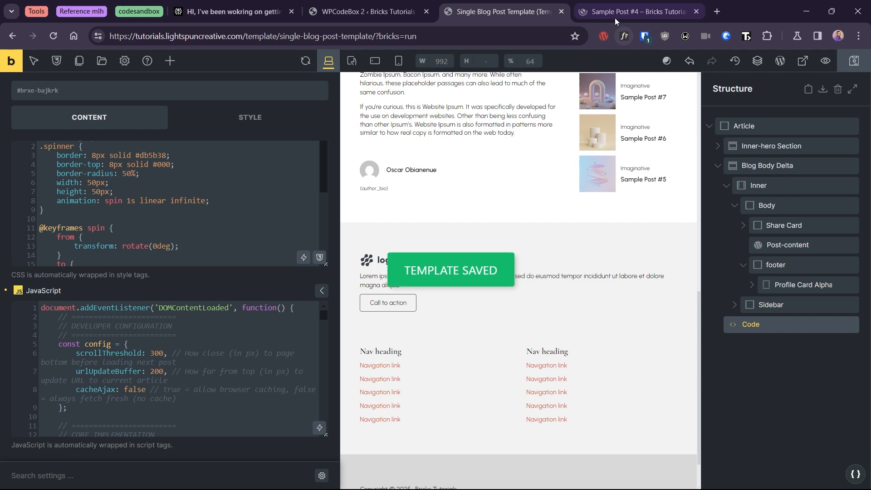
mouse_move(617, 22)
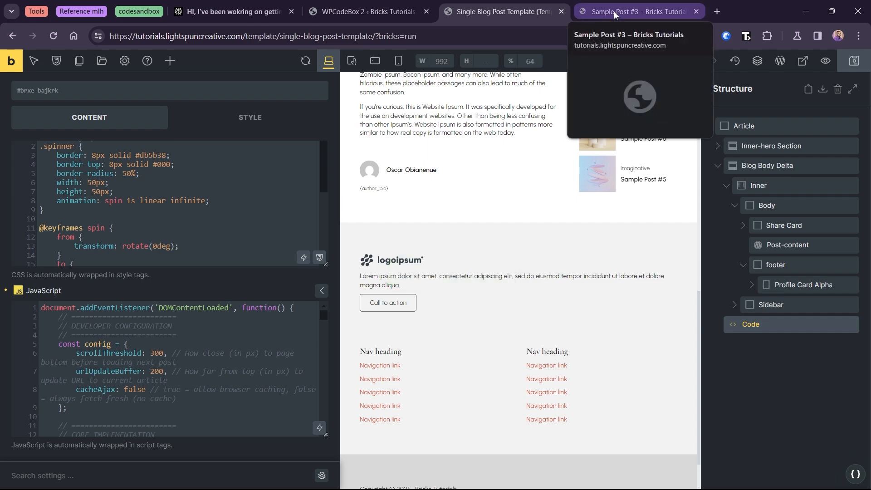
click(638, 12)
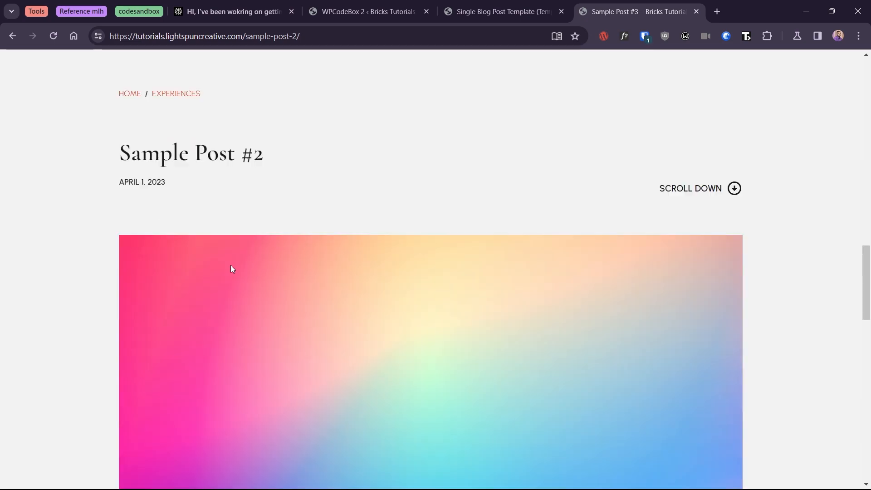
Empty the cache and hard-reload Sample Post #3, then return to the Bricks template tab.
scroll(down, 3)
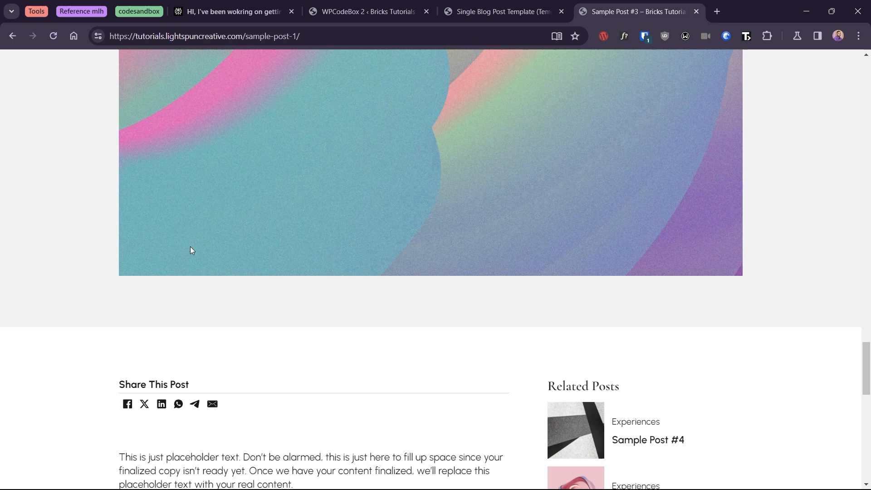
right_click(53, 35)
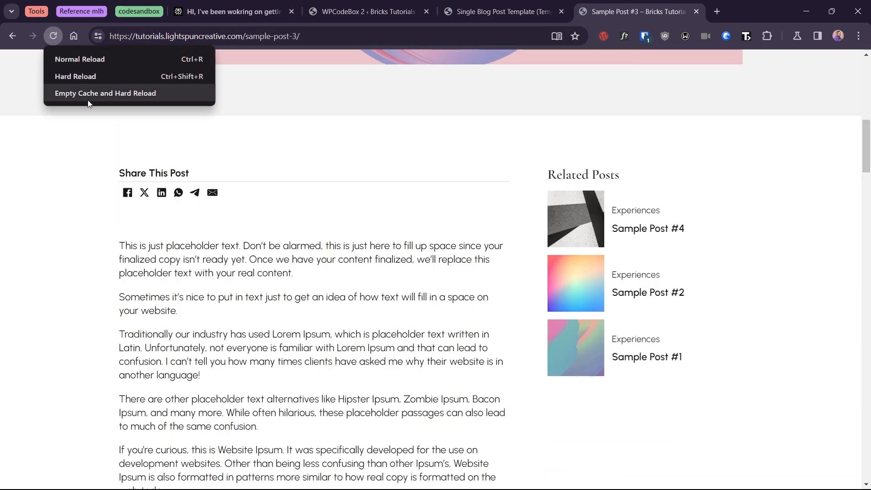
mouse_move(129, 100)
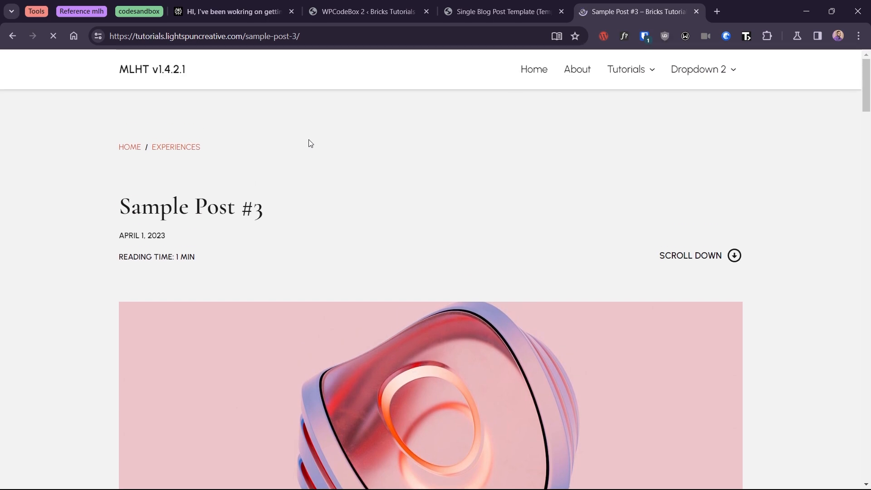
click(506, 12)
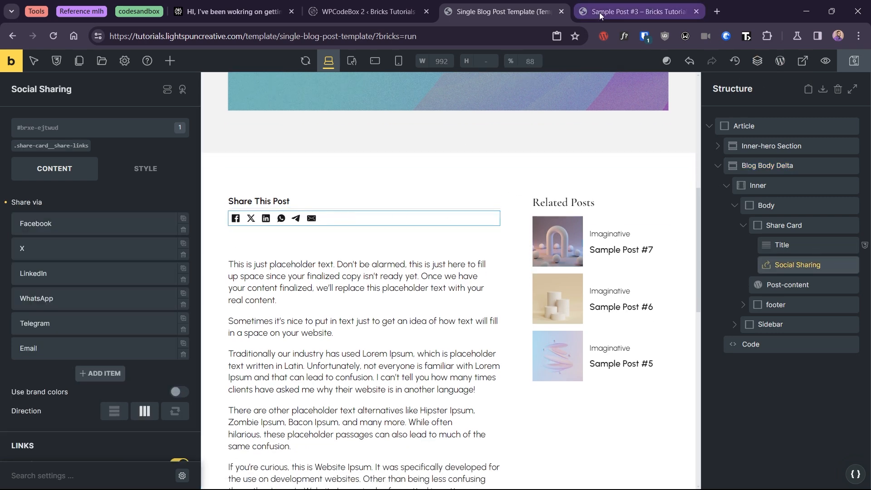
Share the auto-loaded post to WhatsApp from Sample Post #3, dismissing the open-app prompt.
click(637, 11)
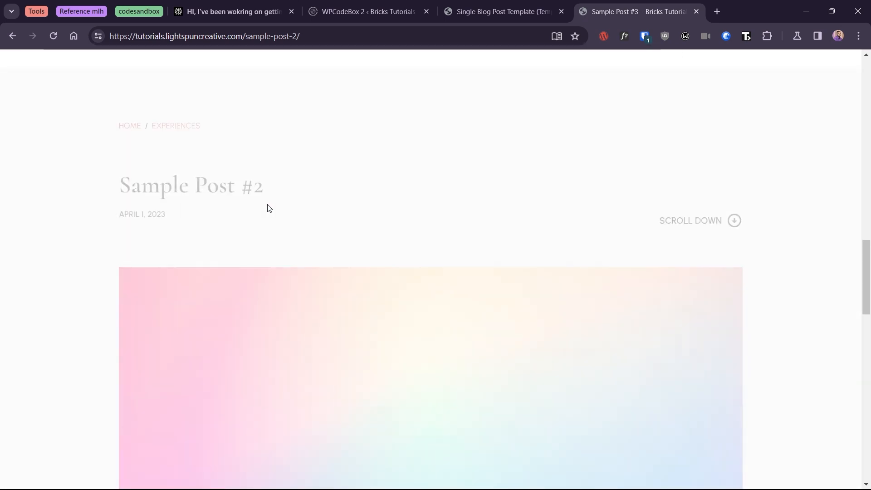
scroll(down, 3)
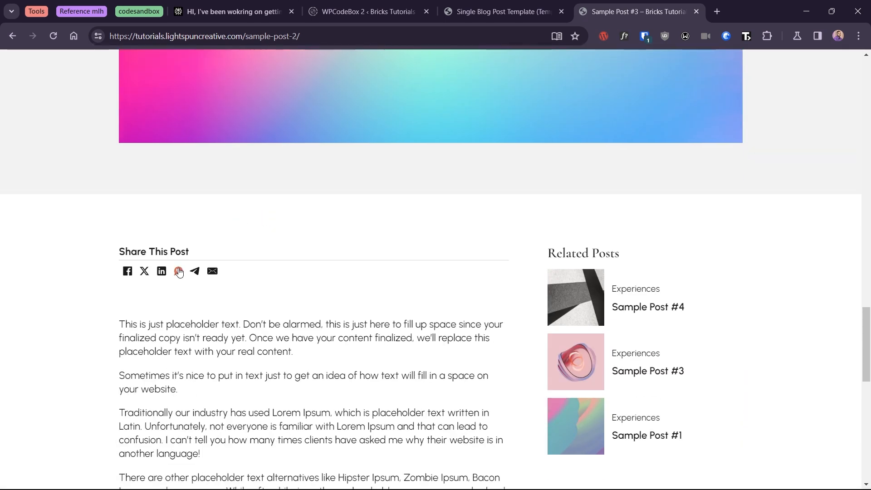
click(178, 270)
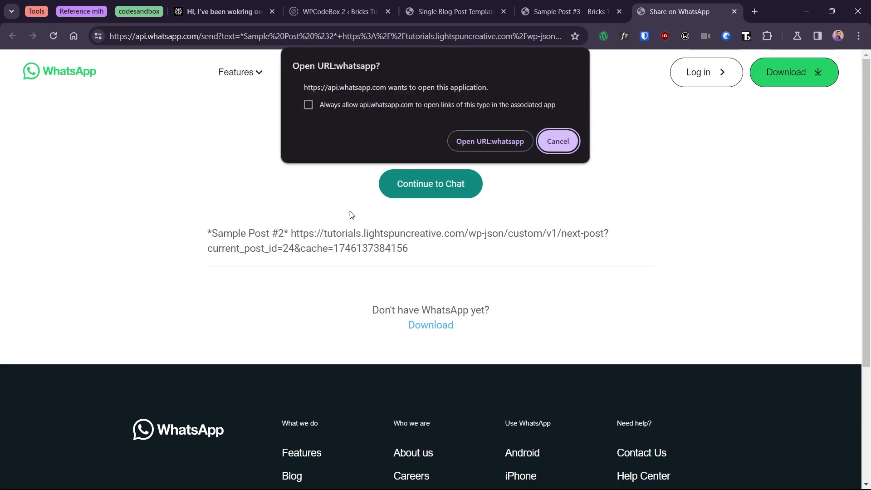
click(557, 141)
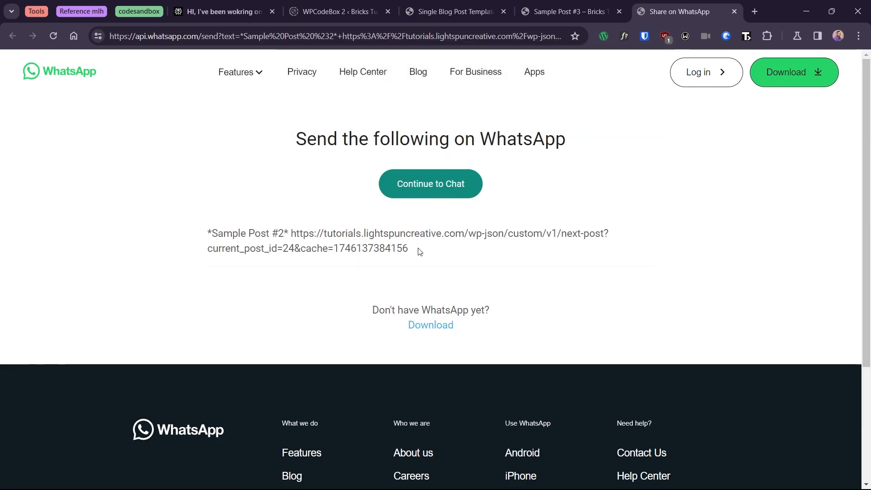
Highlight the shared link to show it is the next-post REST endpoint, not the permalink.
drag(290, 233, 407, 248)
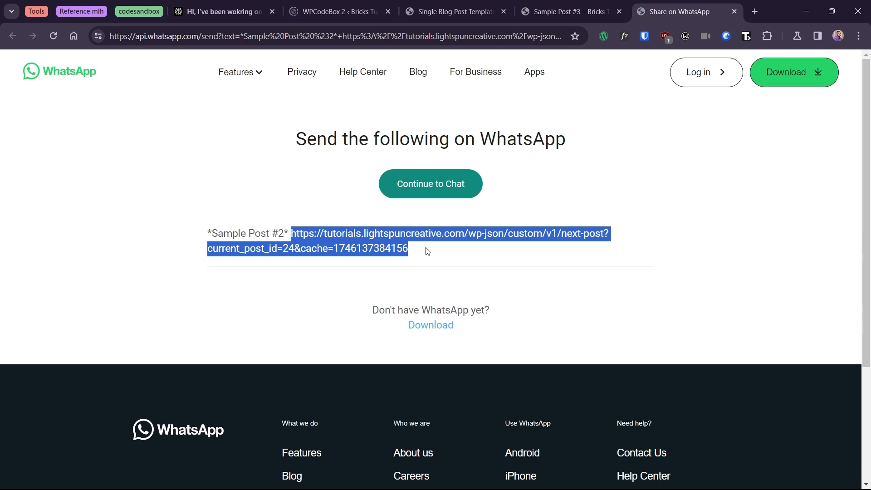
click(486, 231)
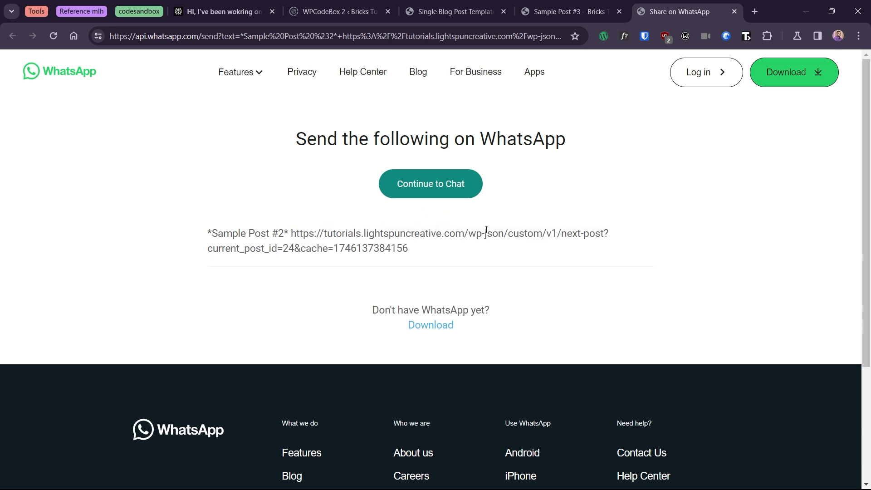
mouse_move(435, 291)
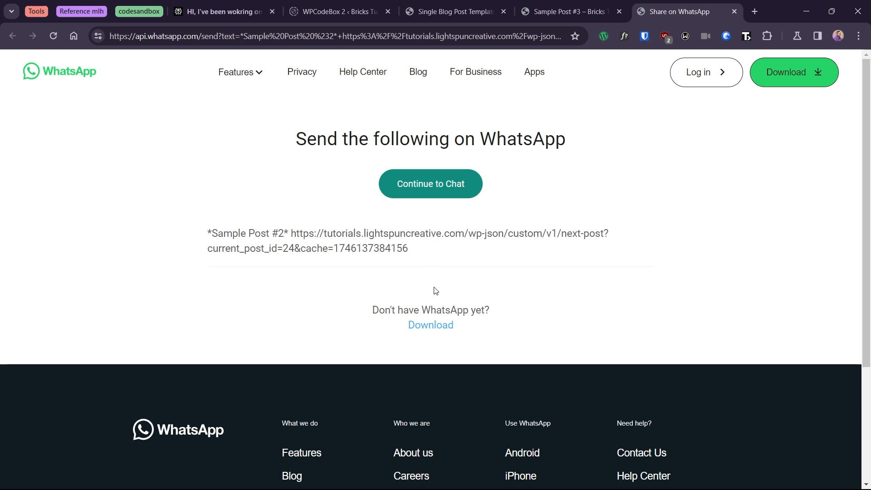
mouse_move(482, 289)
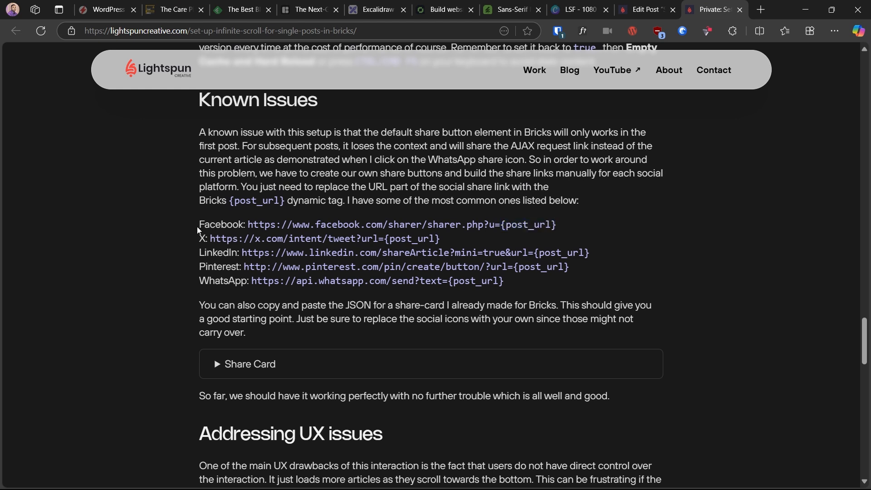
mouse_move(446, 245)
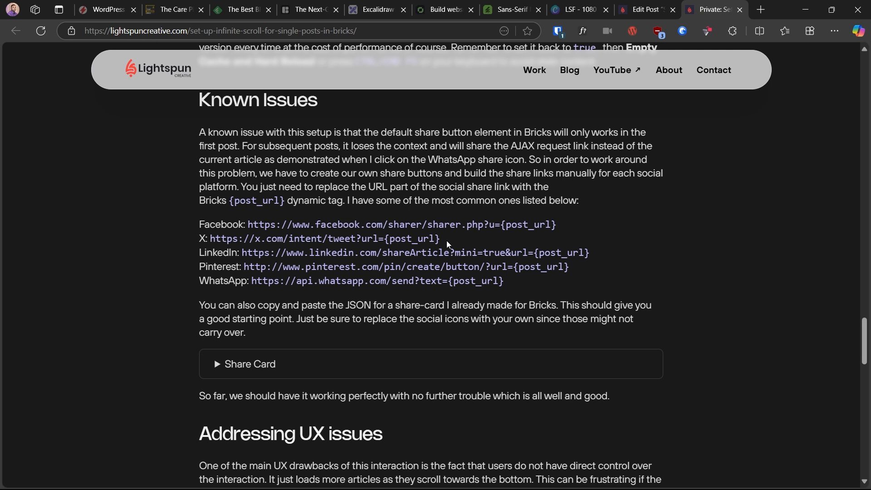
mouse_move(409, 241)
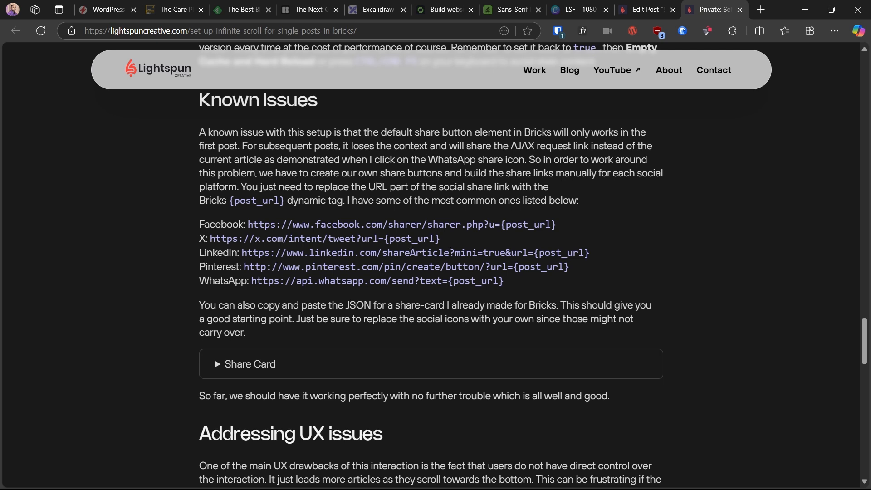
Scroll the tutorial to the Known Issues section with manual share URLs, then reopen the Bricks template.
scroll(down, 3)
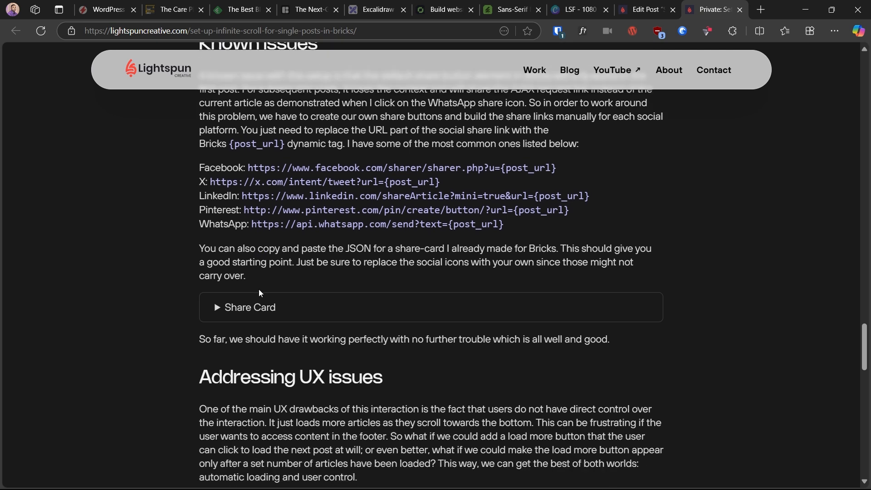
click(250, 306)
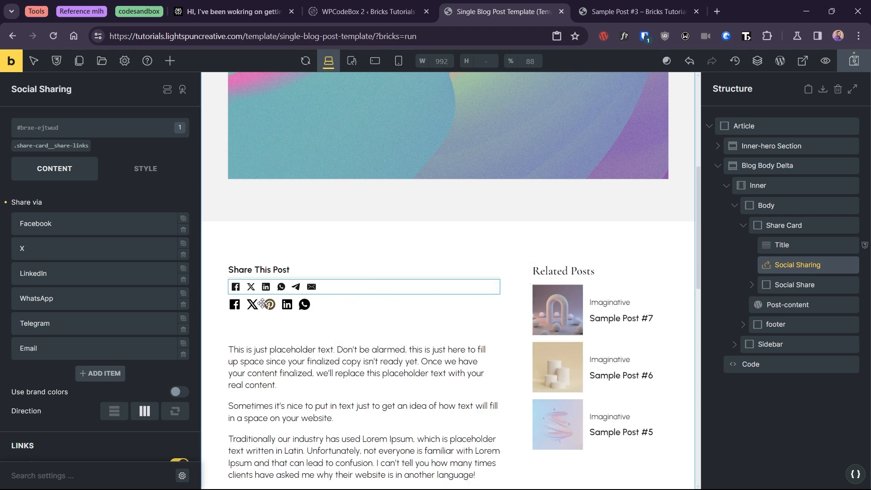
Check the Facebook and WhatsApp icons' Custom URL share links using {post_url}, then view the live post.
click(235, 305)
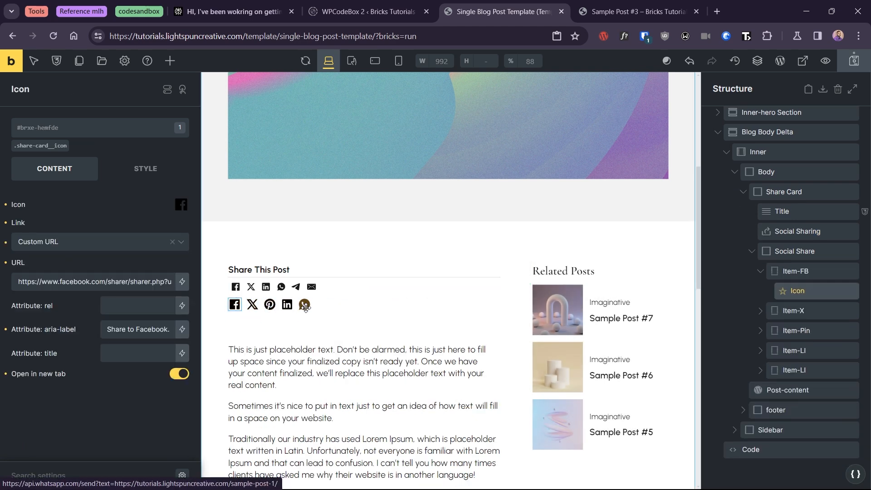
click(305, 305)
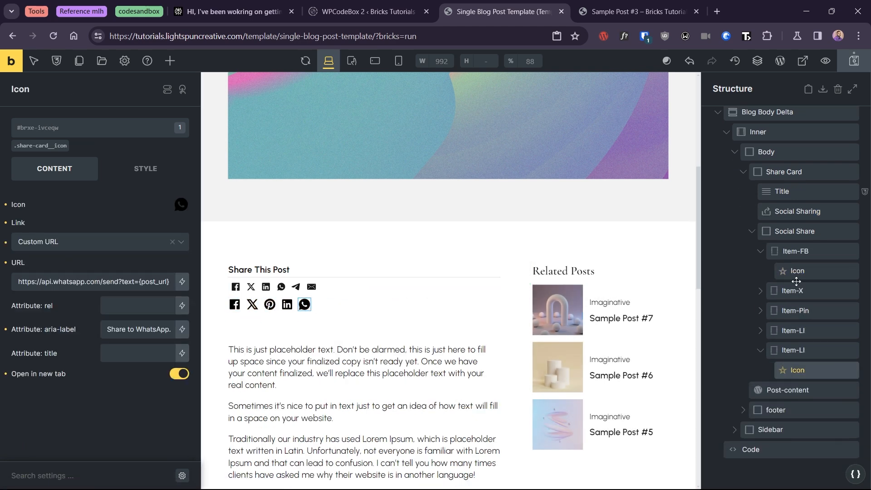
click(794, 232)
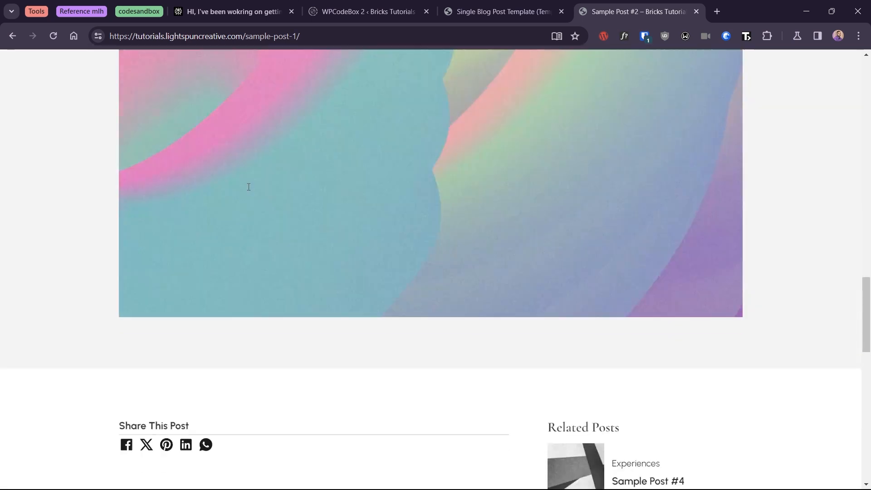
Open Sample Post #6 and scroll down so posts #5, #4, #3 and #2 auto-load beneath it.
click(205, 444)
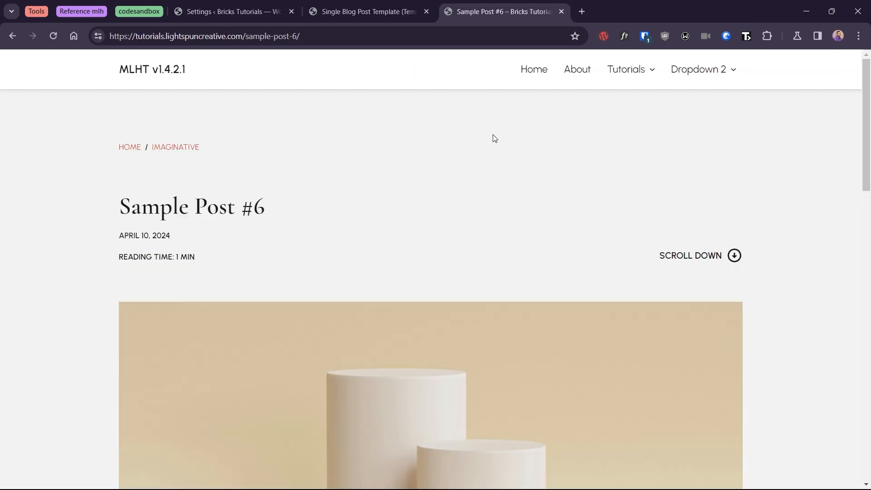
mouse_move(485, 179)
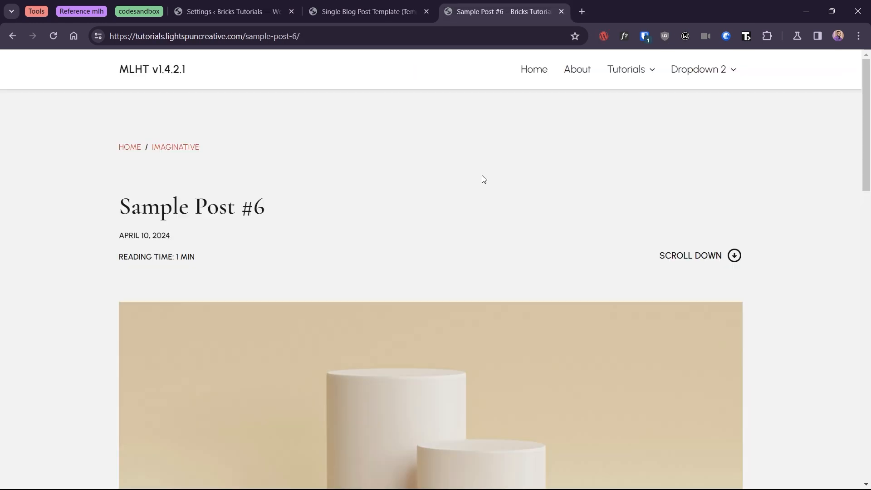
scroll(down, 3)
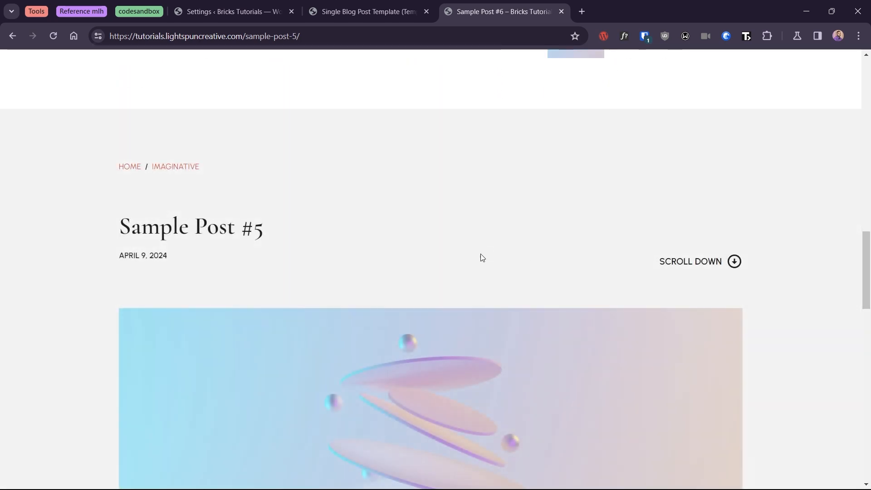
scroll(down, 3)
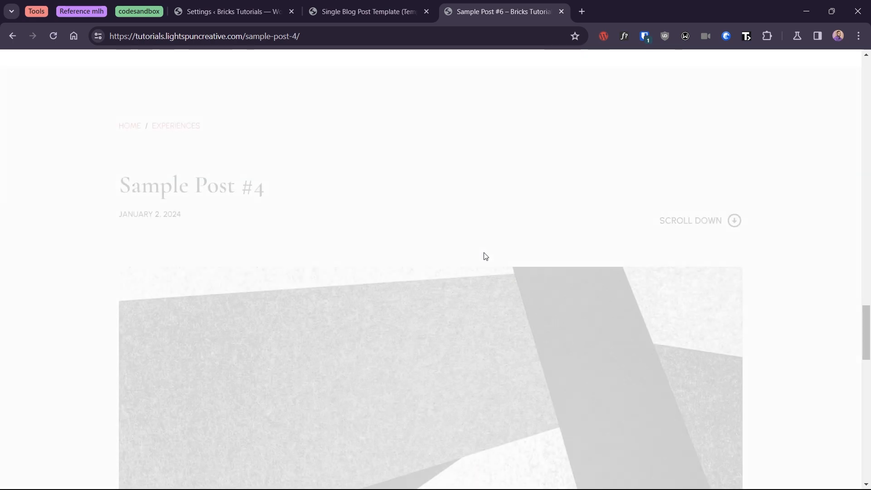
scroll(down, 3)
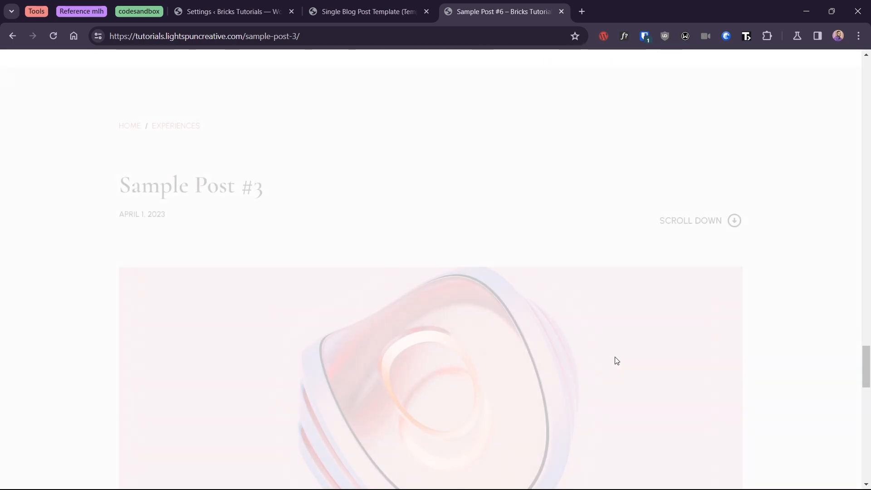
scroll(down, 3)
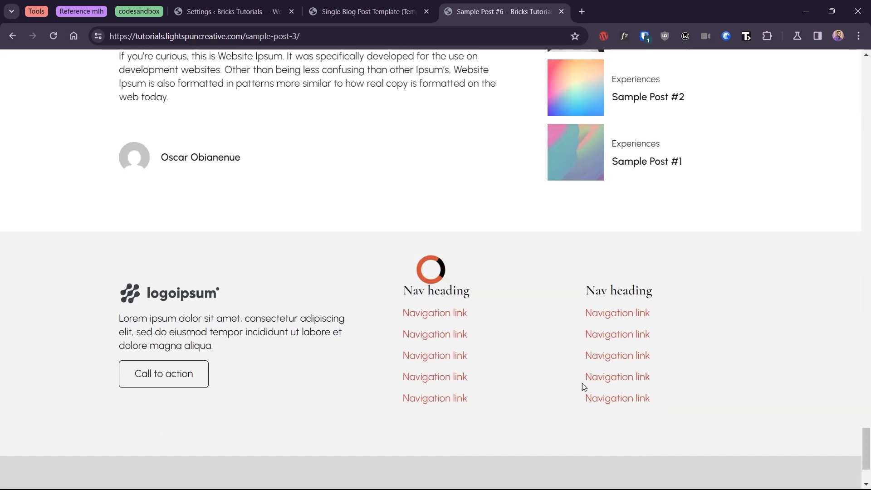
Return to the top of the page showing Sample Post #6.
click(648, 97)
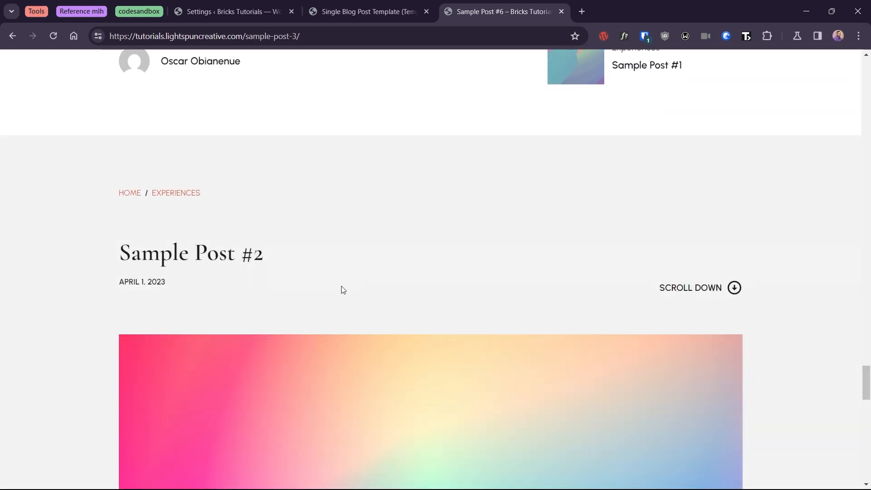
scroll(down, 3)
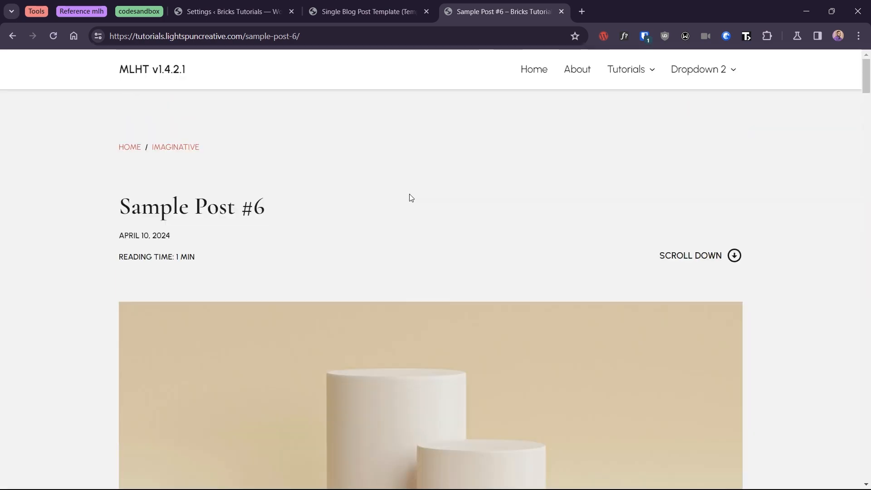
mouse_move(411, 199)
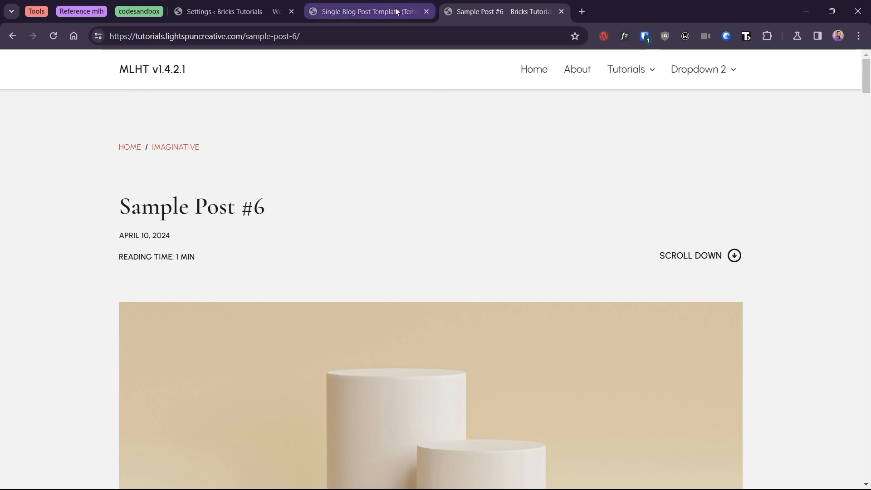
Switch to the Single Blog Post Template tab in the Bricks editor.
click(368, 12)
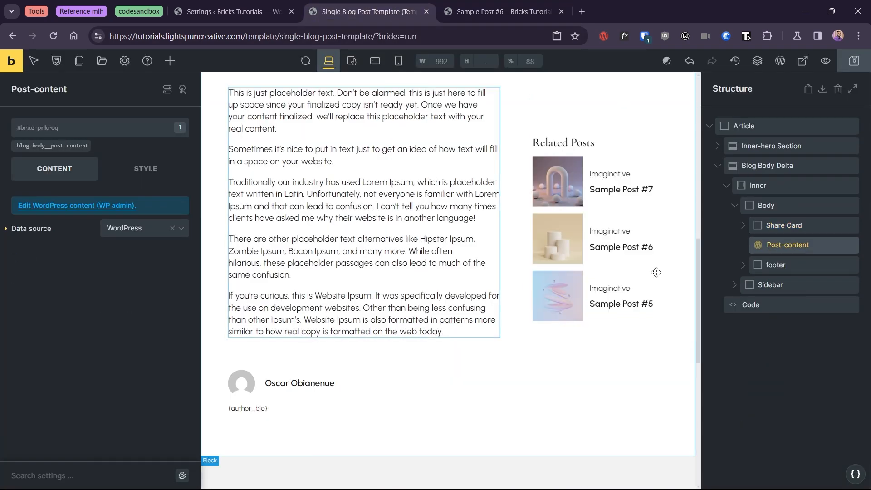
Add a Button element below Post-content with text 'Load More' and the button HTML tag.
click(170, 61)
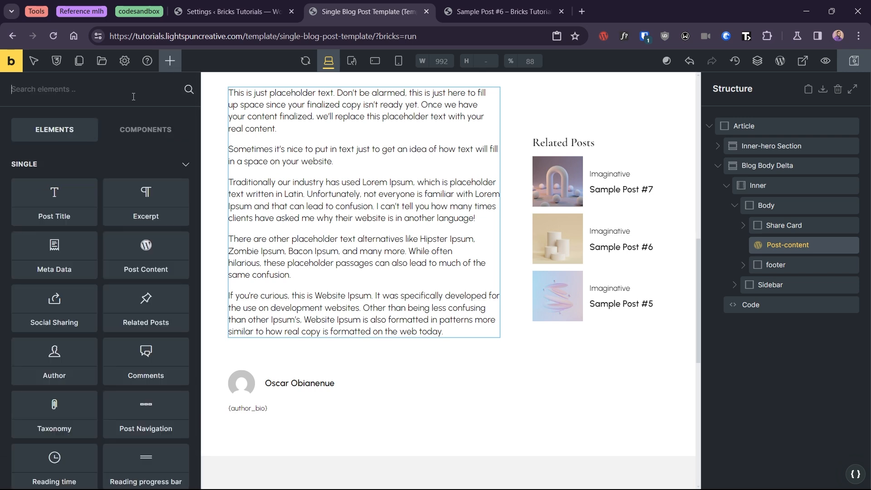
text(butt)
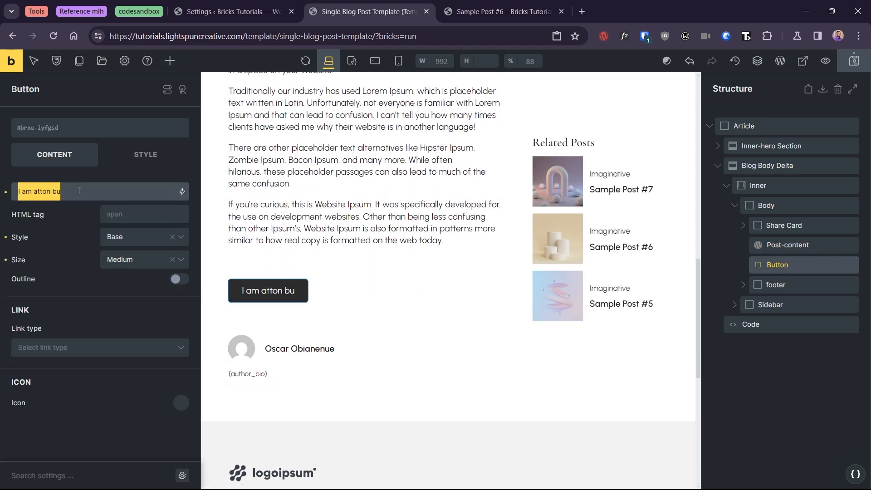
text(Load More)
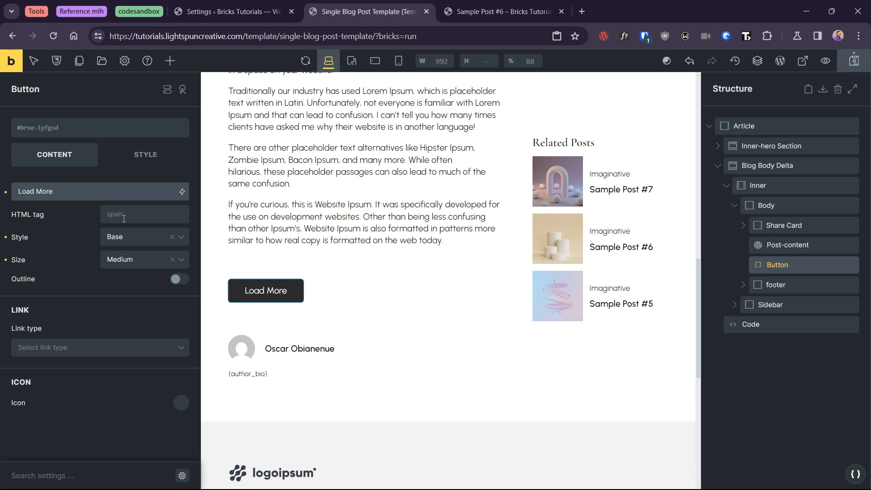
text(but)
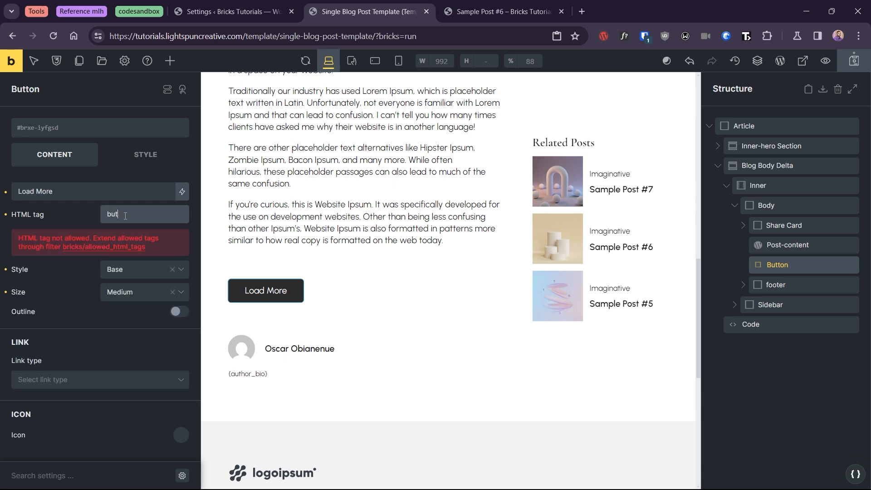
Give the Load More button the Neutral style, Medium size with Outline enabled.
click(141, 238)
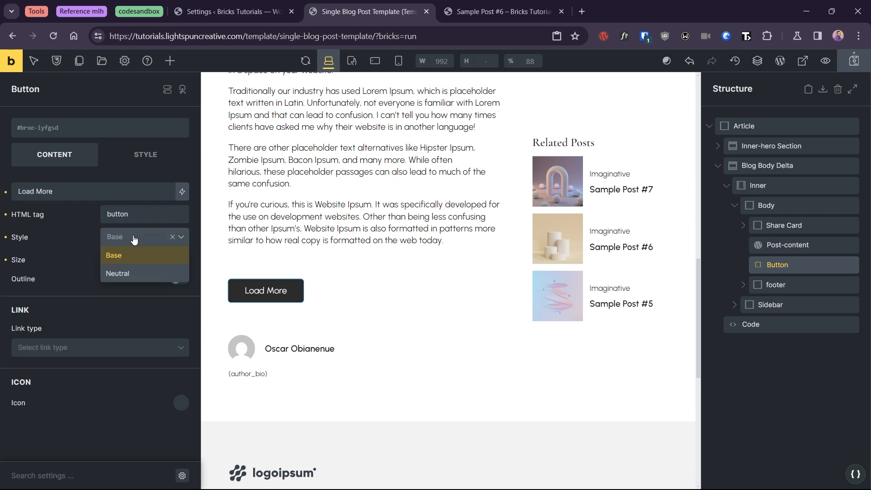
click(118, 274)
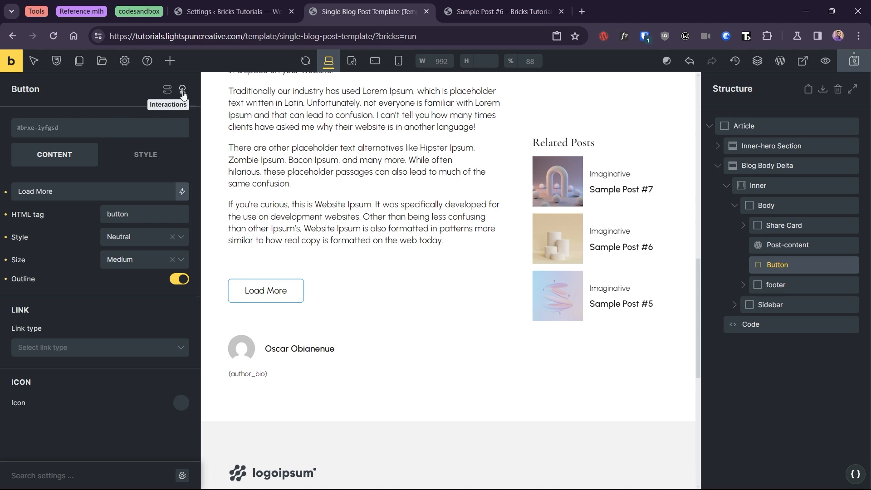
click(234, 12)
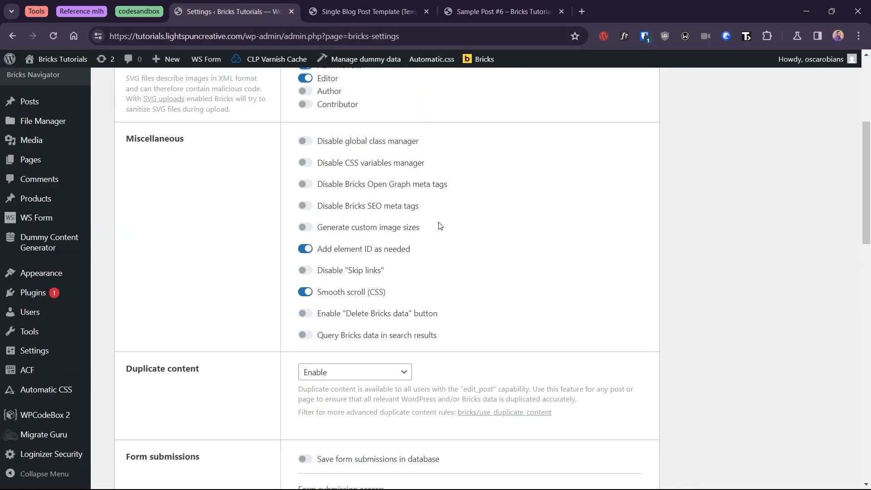
mouse_move(391, 247)
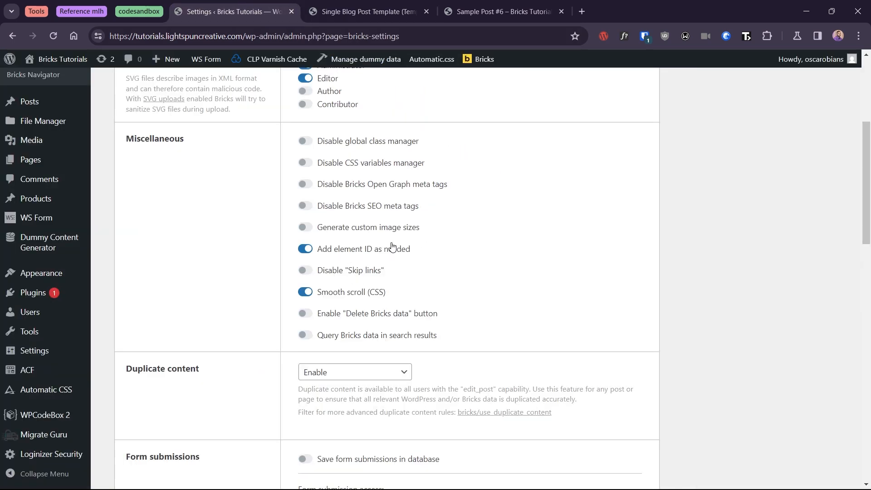
click(368, 11)
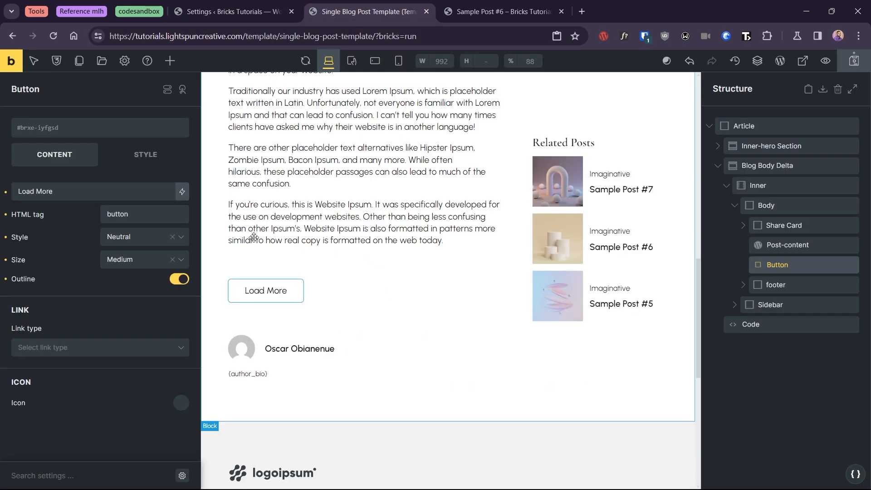
click(145, 154)
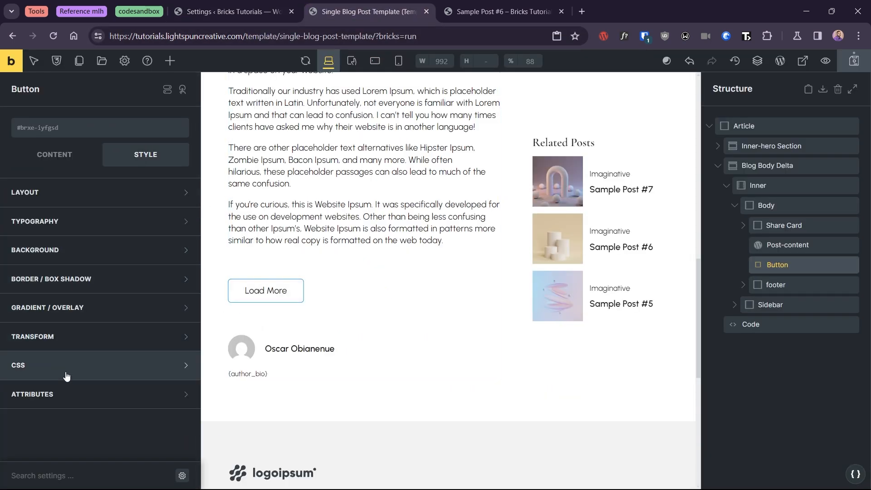
Set the Load More button's CSS ID to load-more-posts.
click(17, 365)
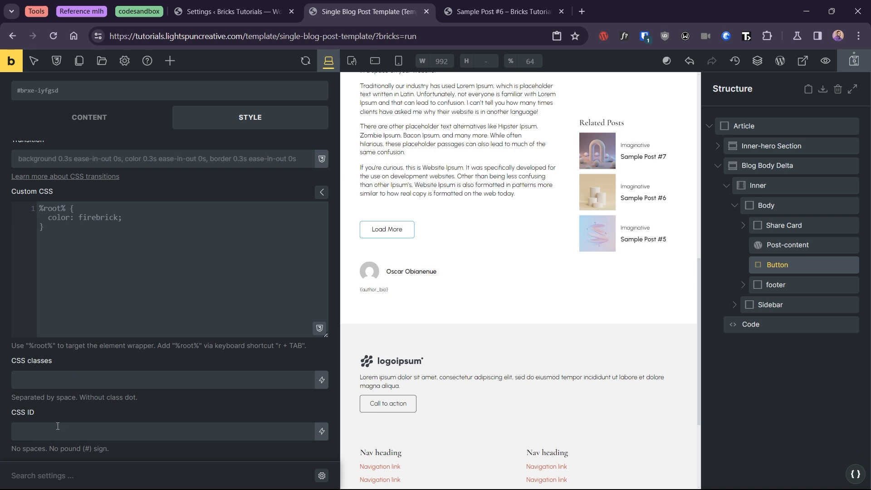
text(load-more-b)
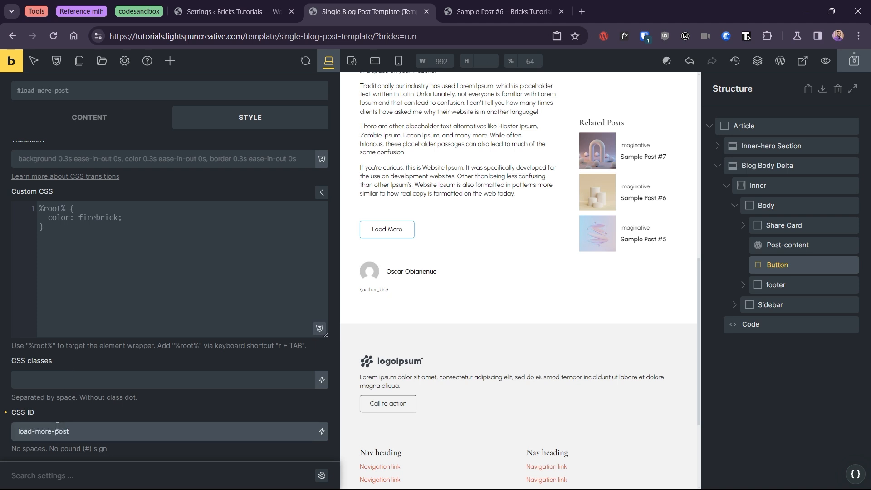
text(s)
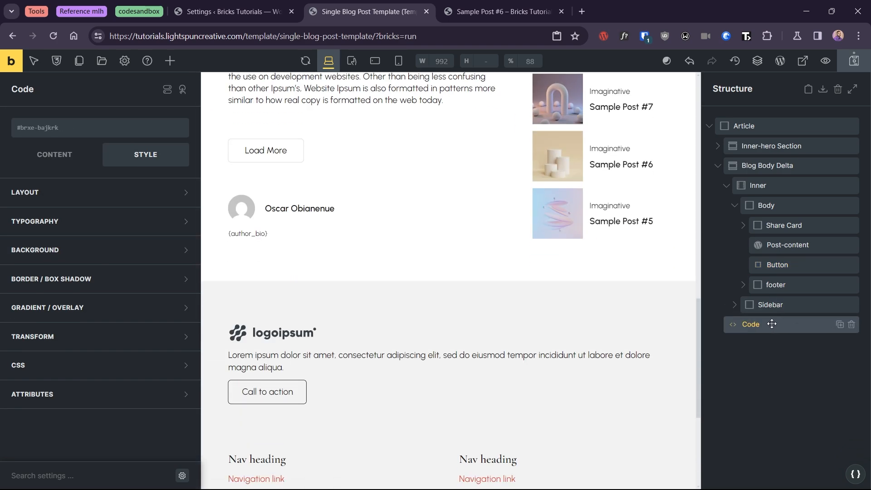
In the Code element's script, replace the loadButtonId value with 'load-more-posts'.
click(54, 154)
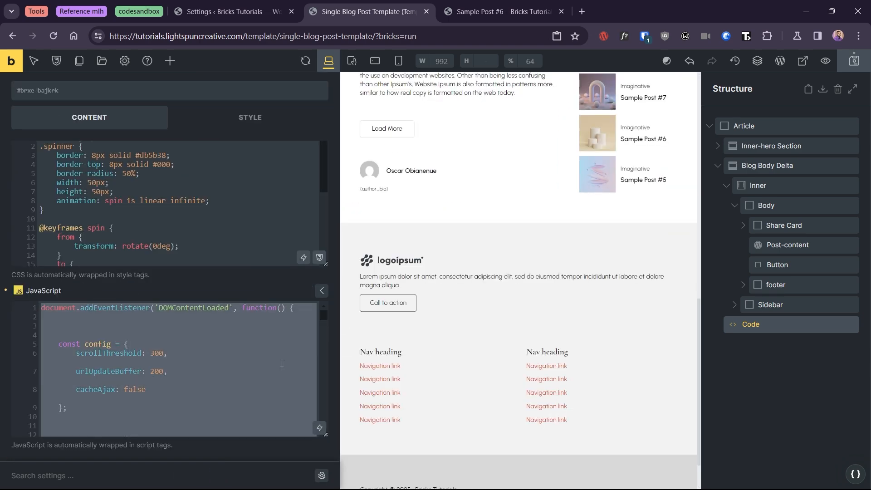
scroll(down, 3)
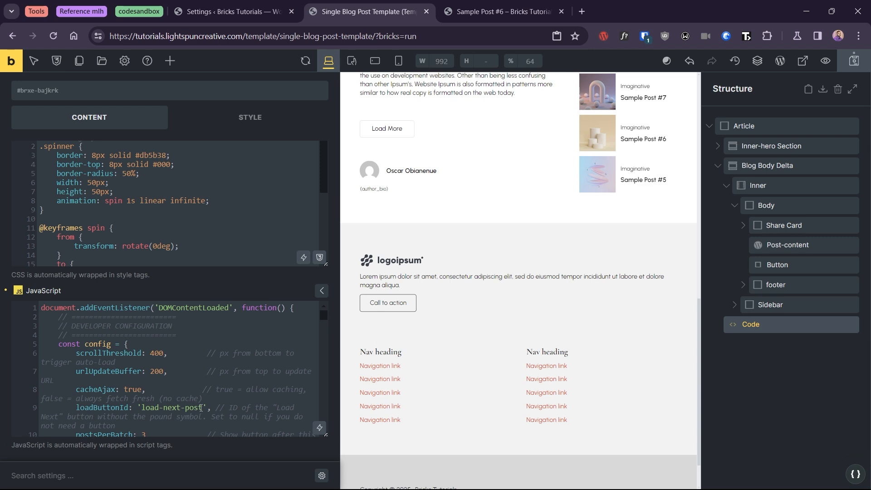
double_click(172, 407)
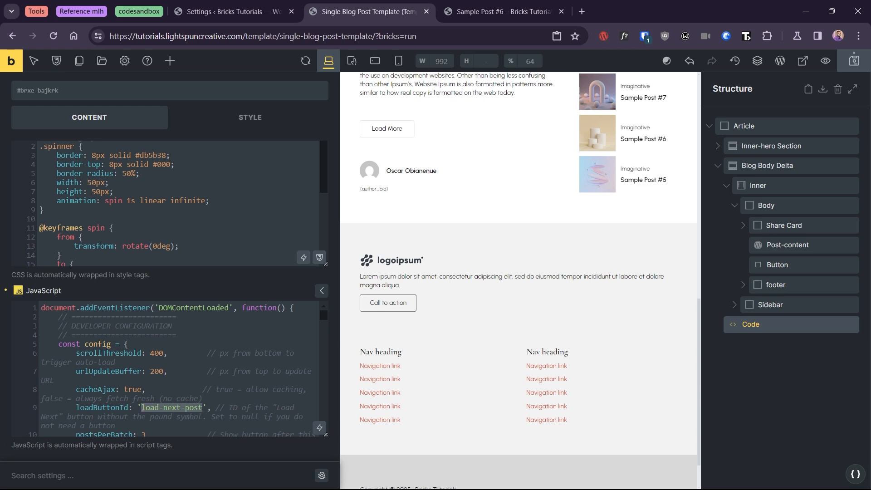
text(load-more-posts)
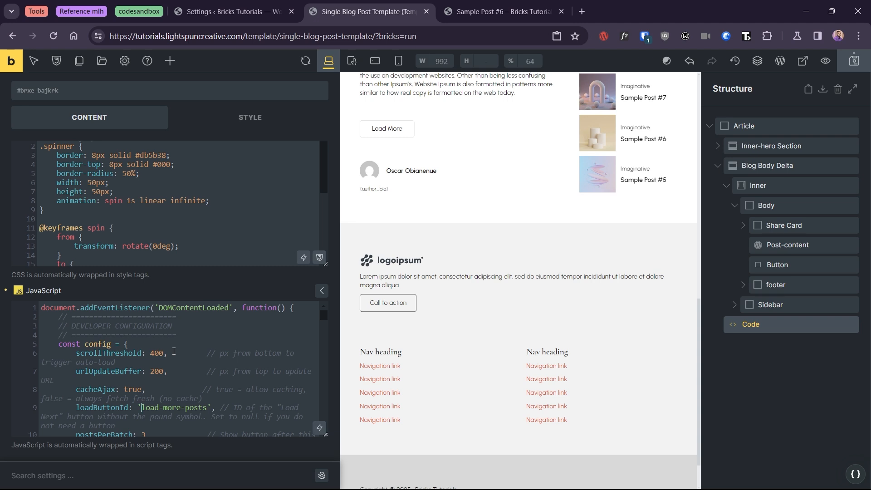
Confirm the script's postsPerBatch setting stays at 3.
scroll(down, 3)
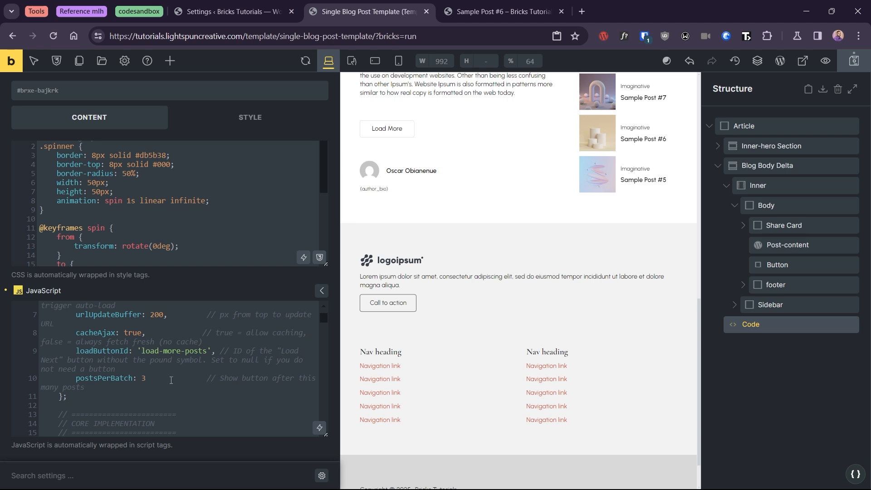
click(144, 378)
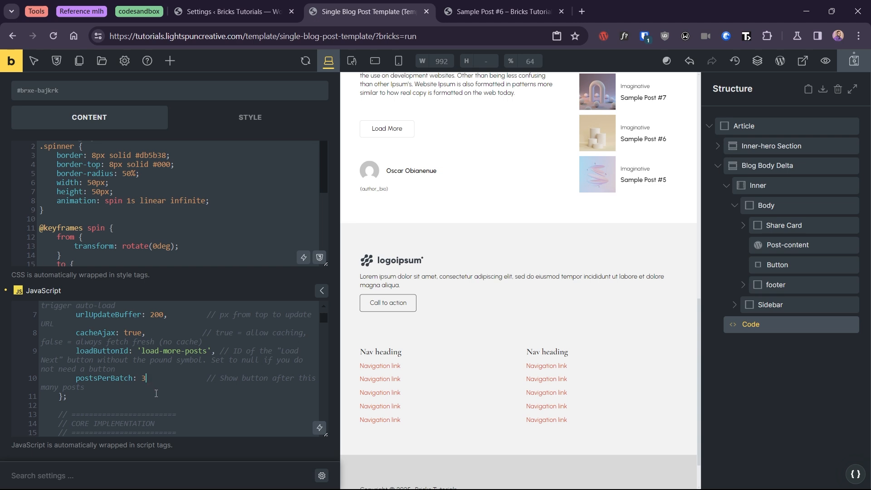
mouse_move(810, 89)
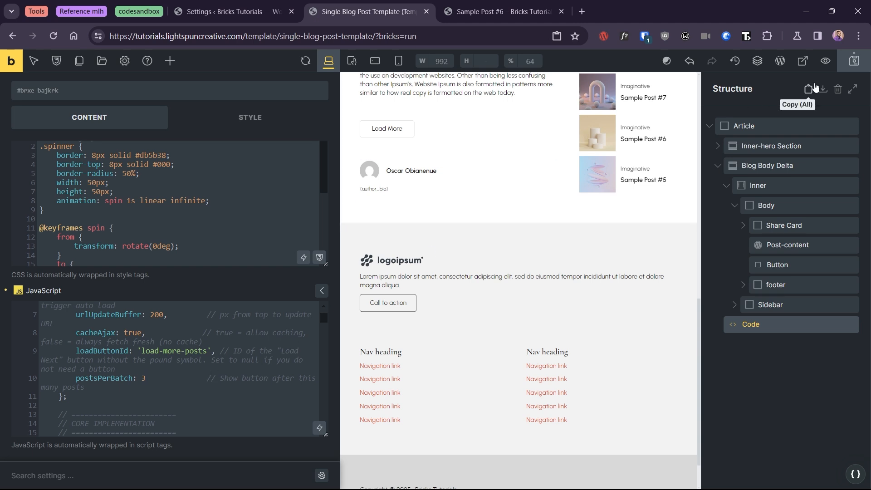
mouse_move(412, 122)
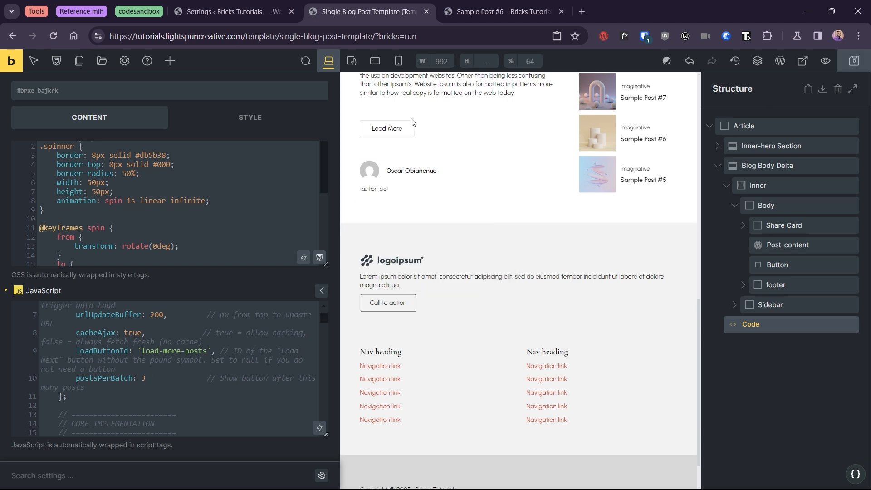
On live Sample Post #6, scroll to auto-load the next posts until the Load More button appears.
click(504, 12)
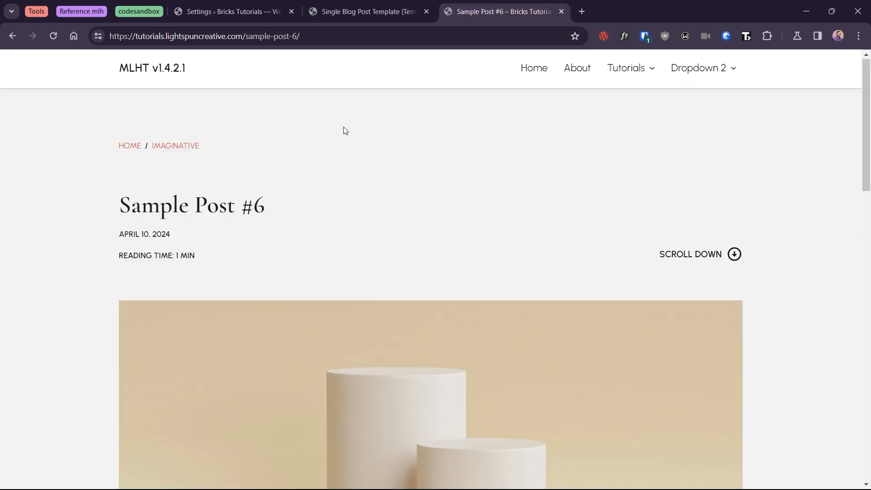
scroll(down, 3)
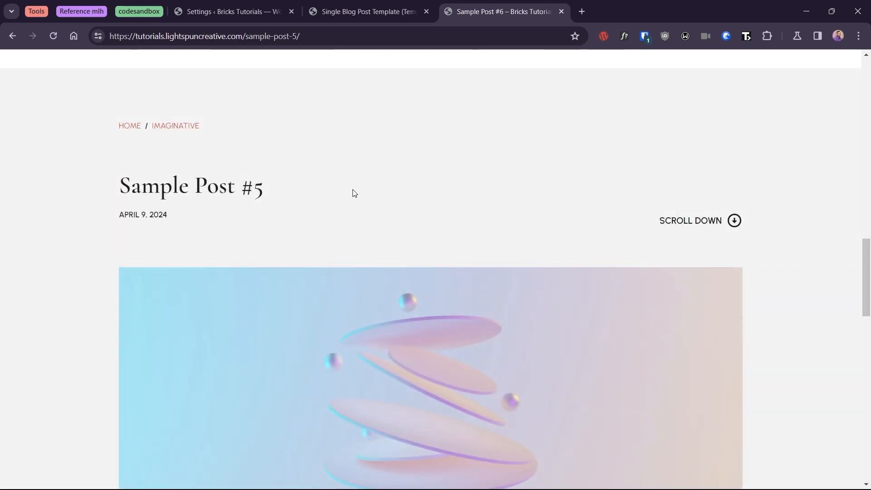
scroll(down, 3)
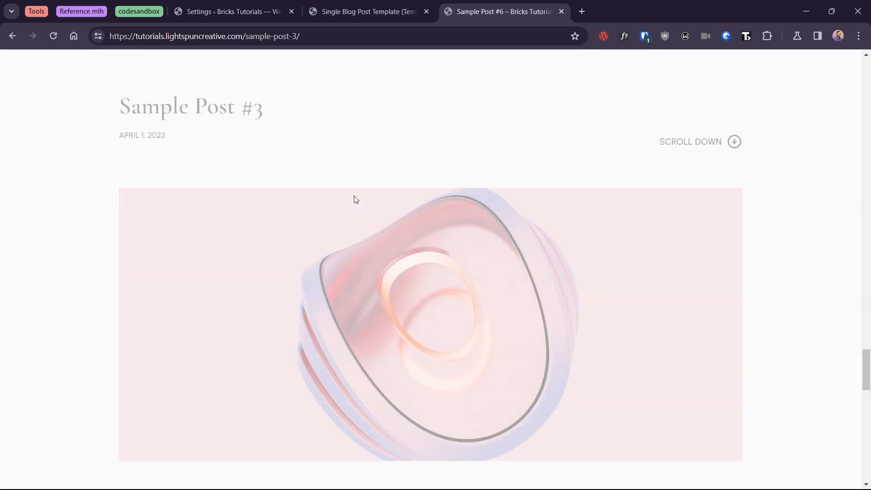
scroll(down, 3)
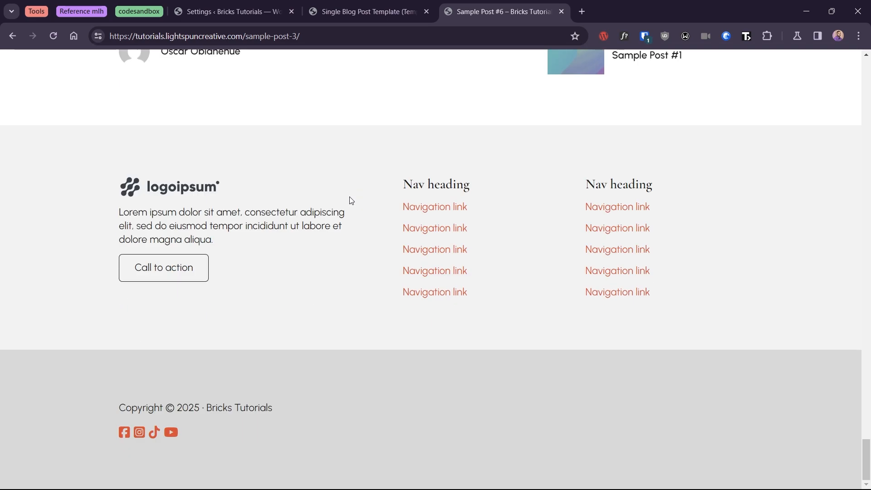
scroll(up, 3)
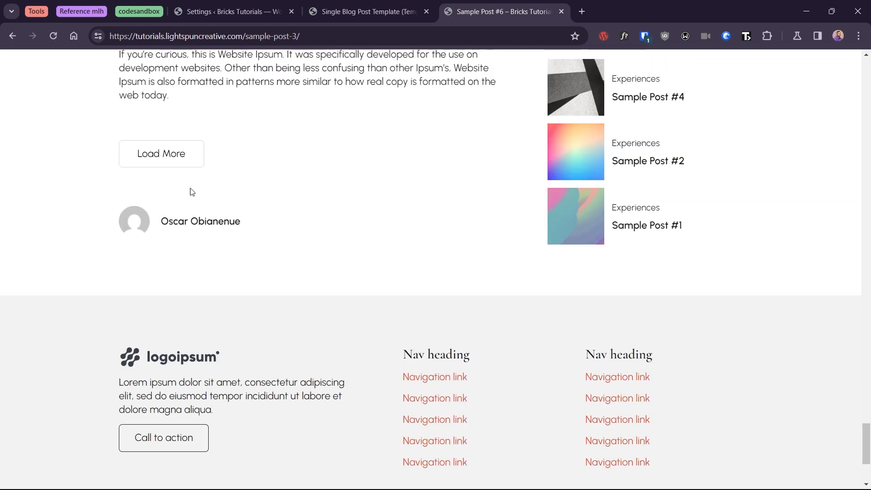
mouse_move(168, 160)
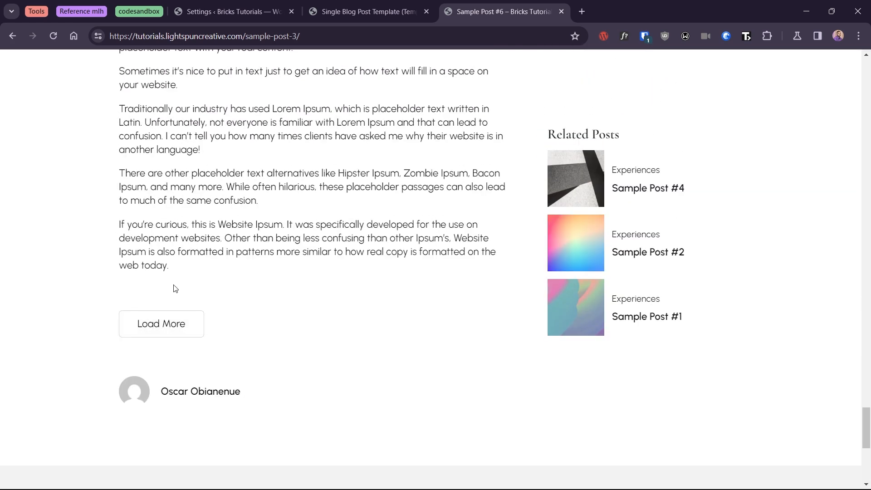
Use Load More to bring in posts #2 and #1 down to 'You've reached the end of the articles.'.
click(648, 252)
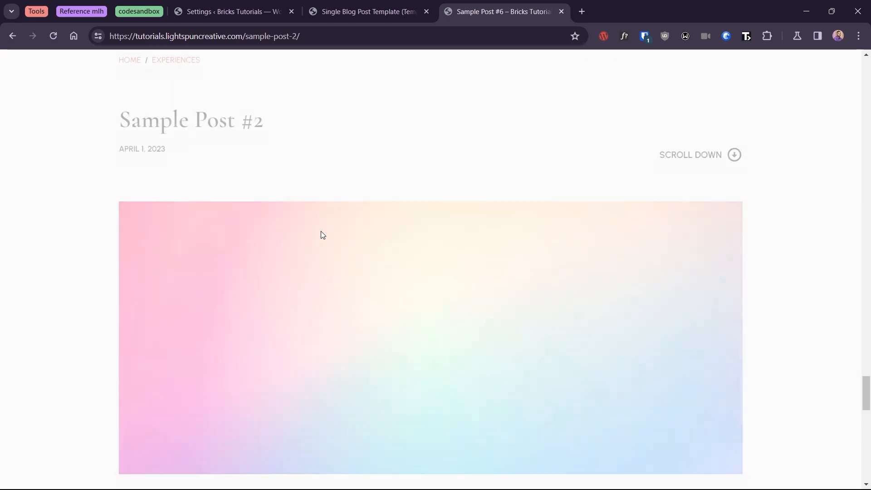
scroll(down, 3)
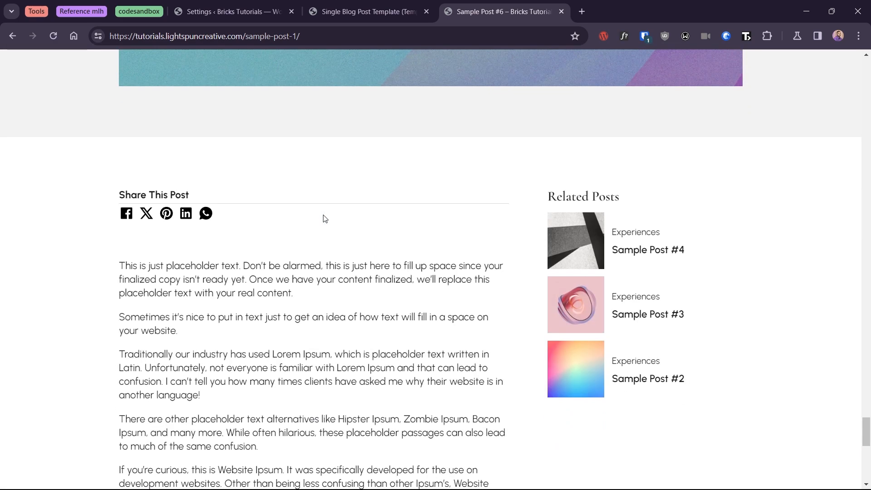
scroll(down, 3)
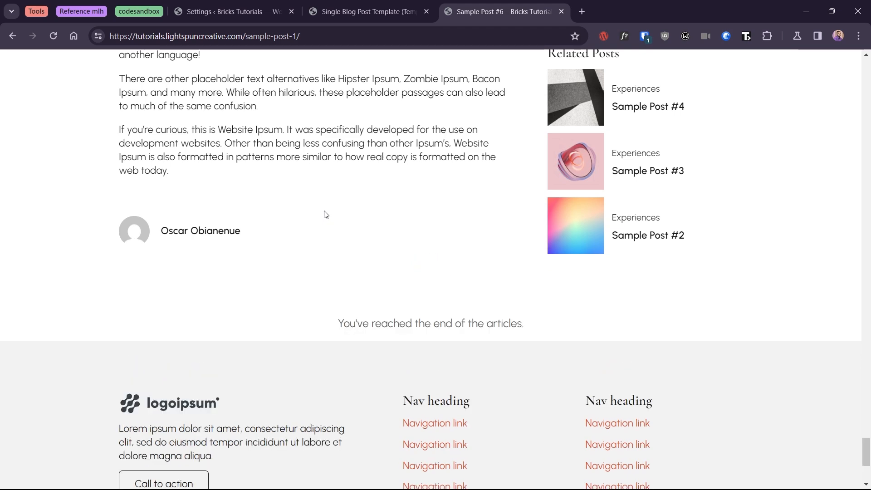
scroll(down, 3)
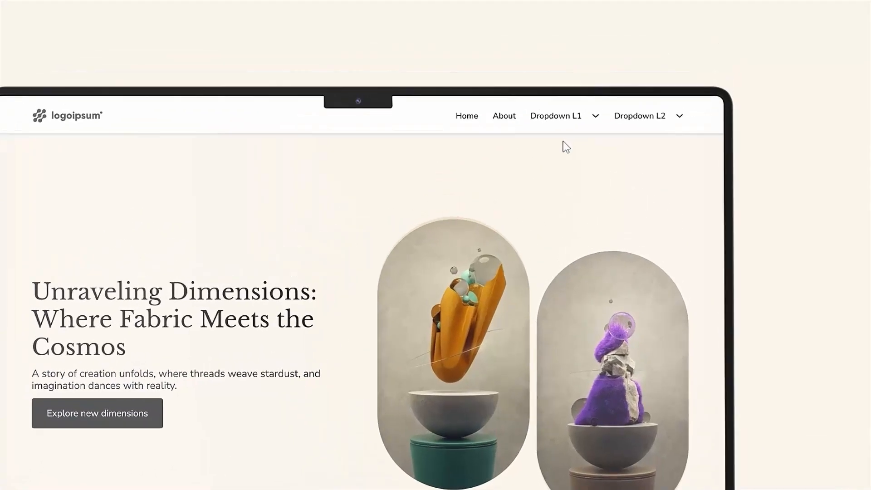
click(555, 116)
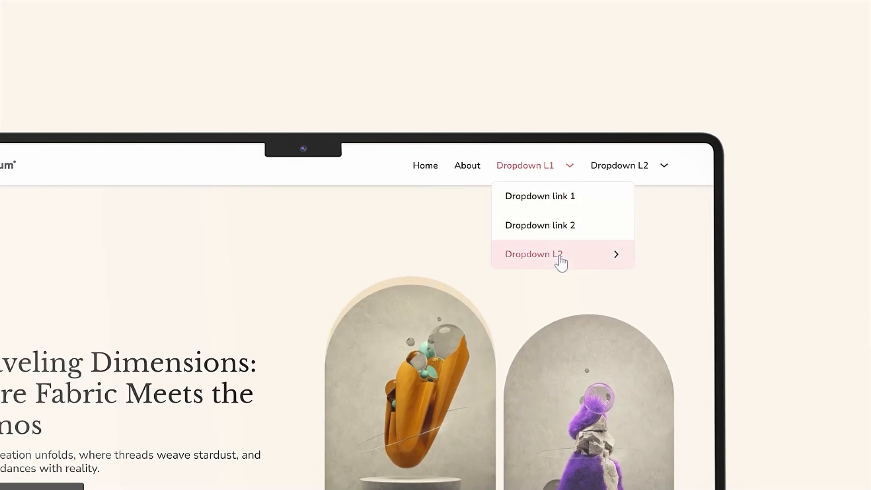
click(534, 254)
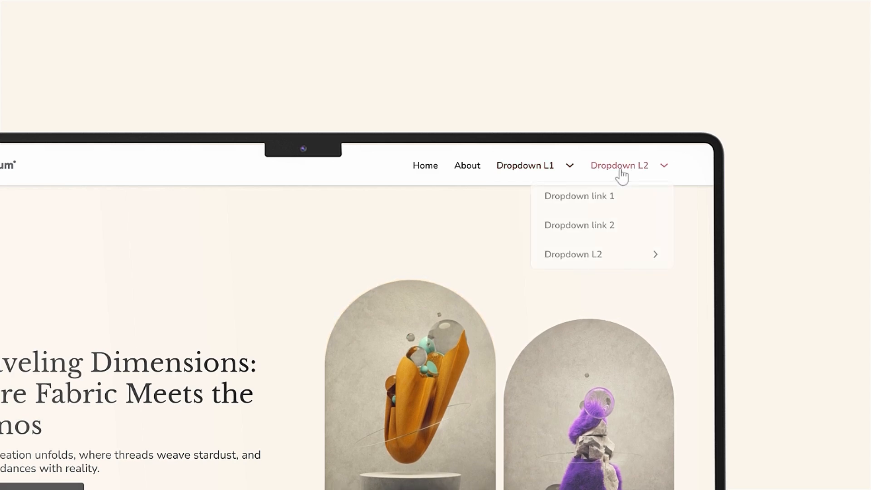
click(574, 254)
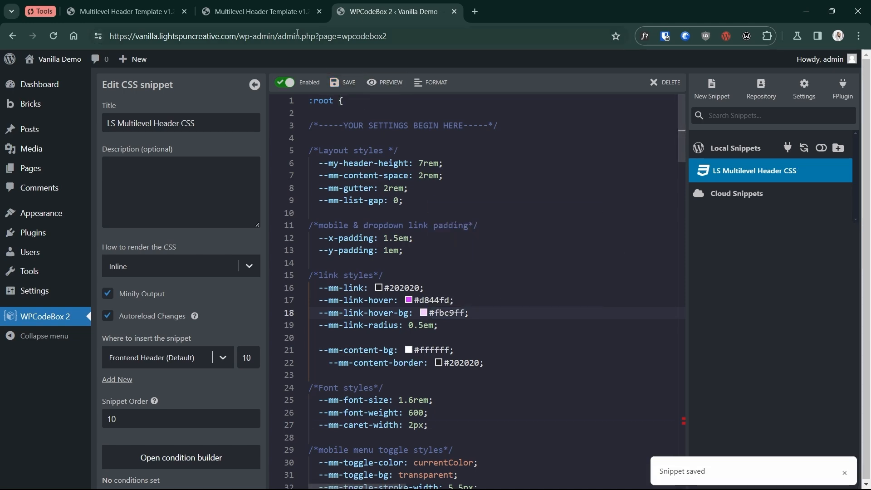
click(260, 12)
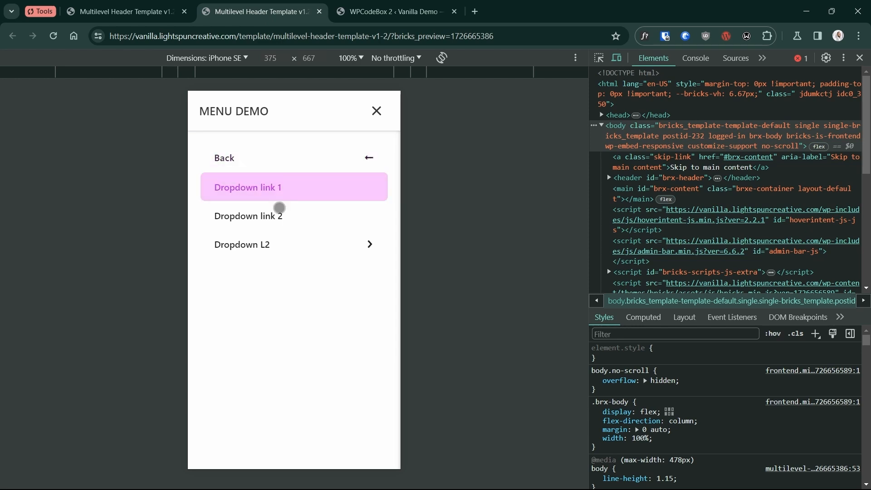
click(376, 111)
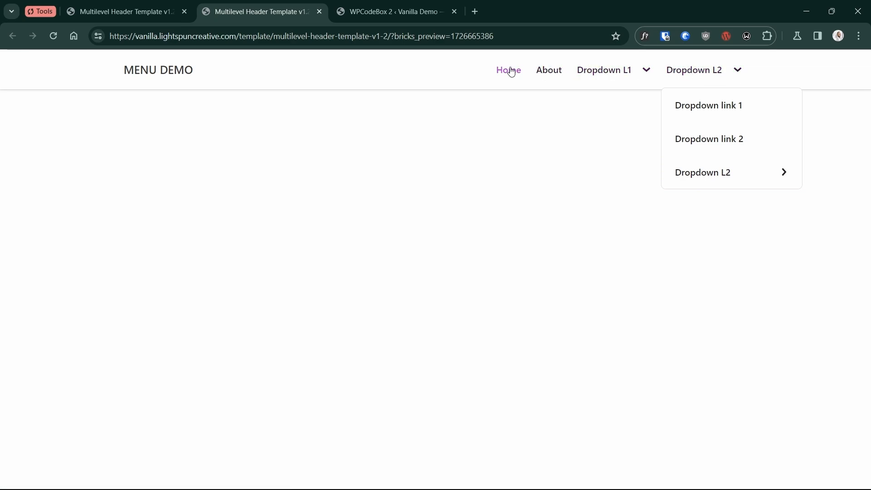
click(397, 11)
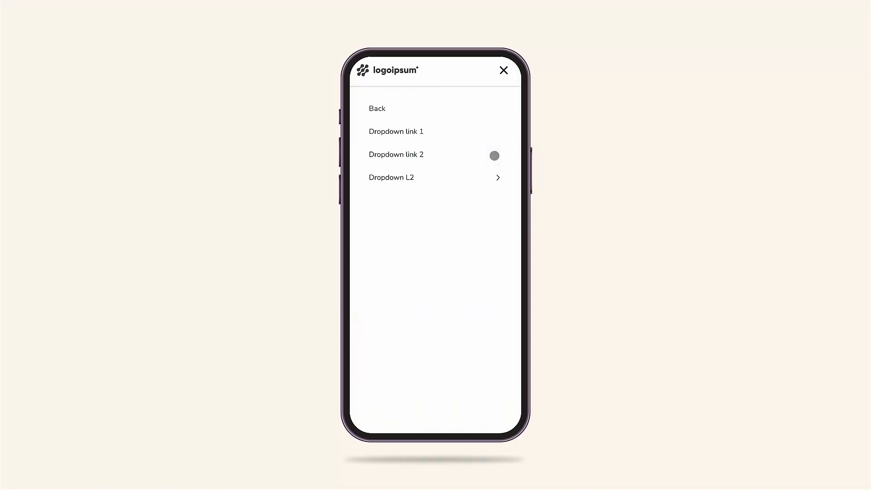
click(391, 178)
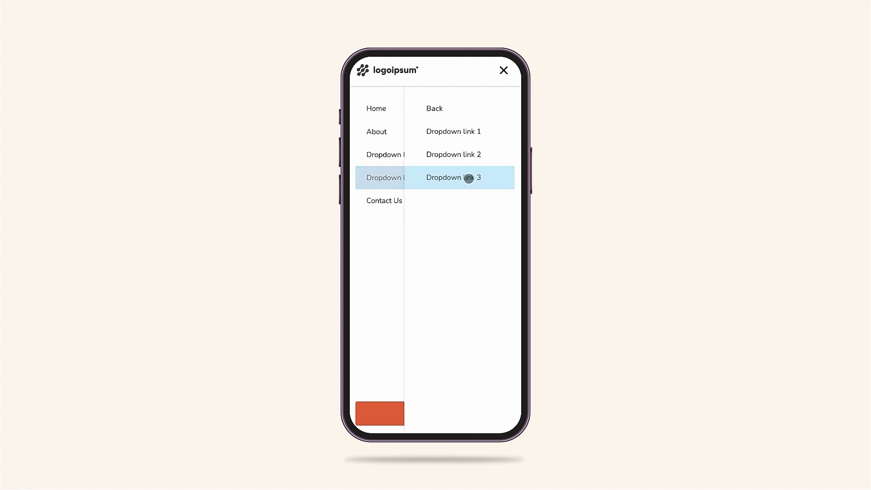
click(434, 109)
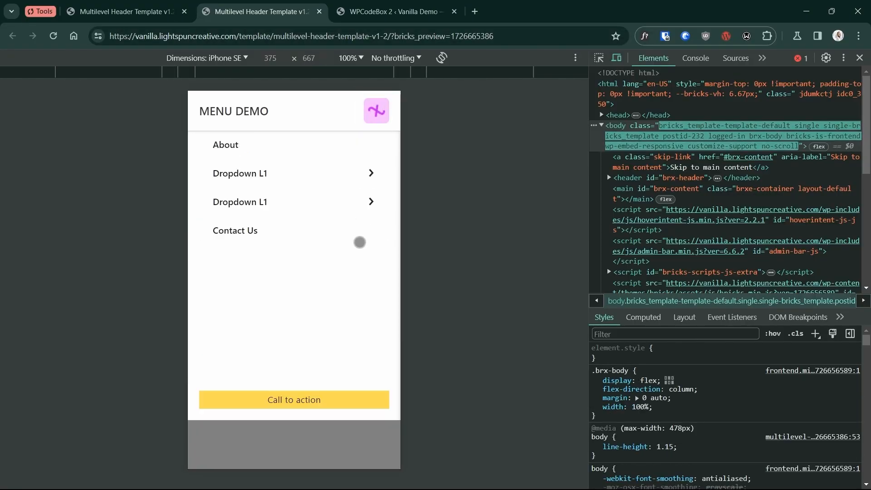
click(375, 111)
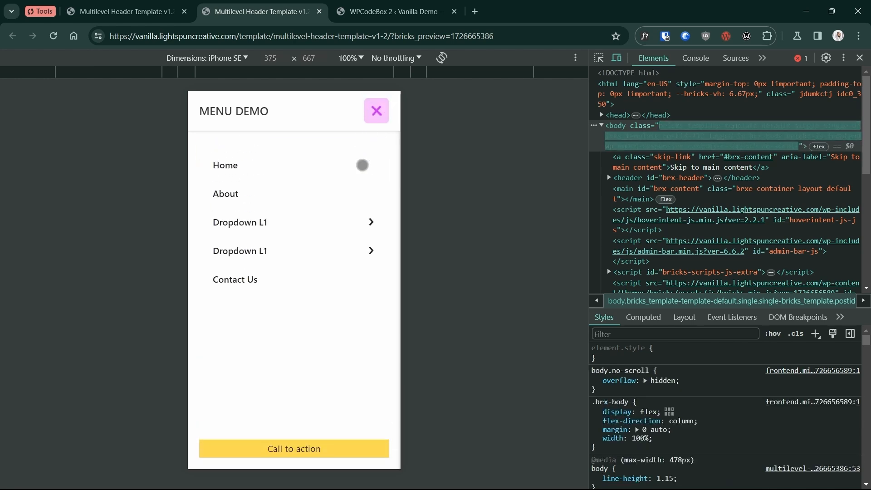